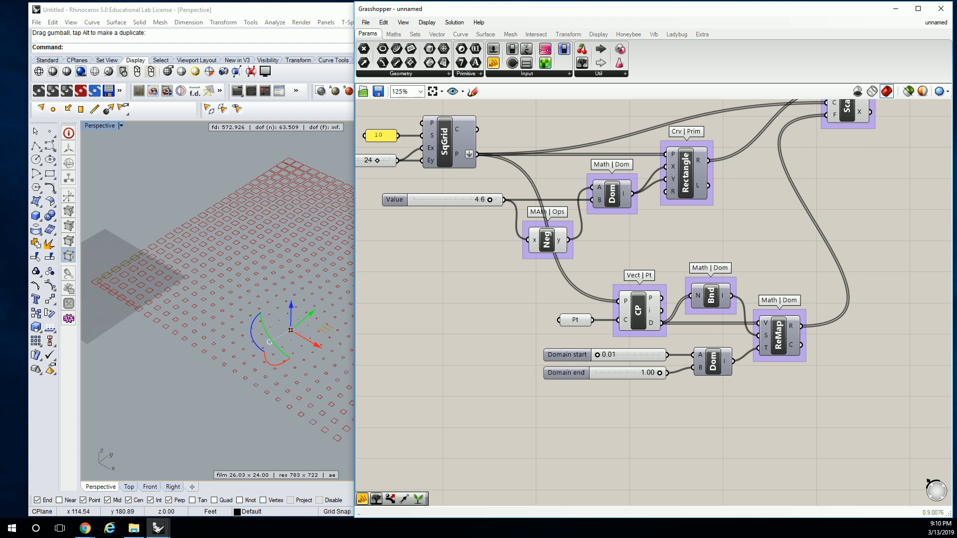
{"action": "mouse_move", "coordinate": [616, 137]}
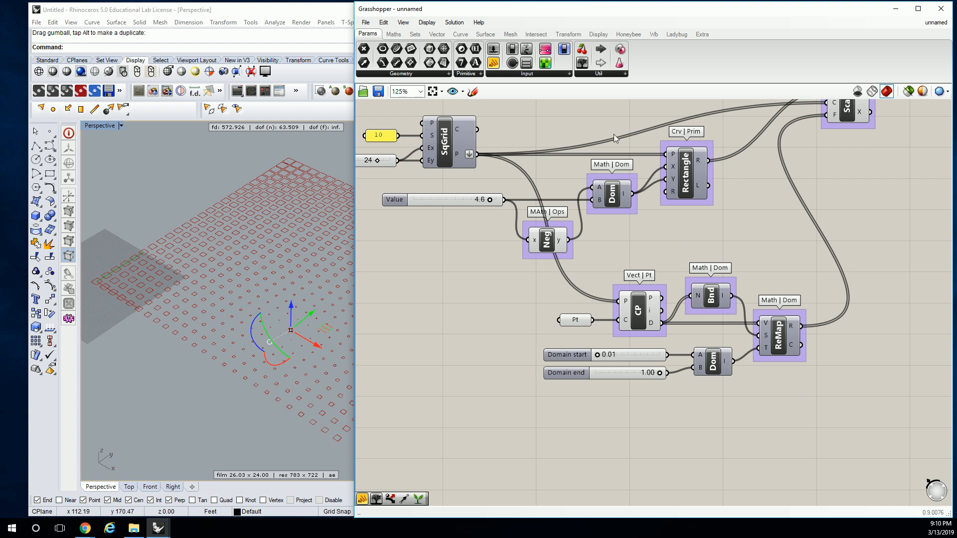
{"action": "mouse_move", "coordinate": [642, 309]}
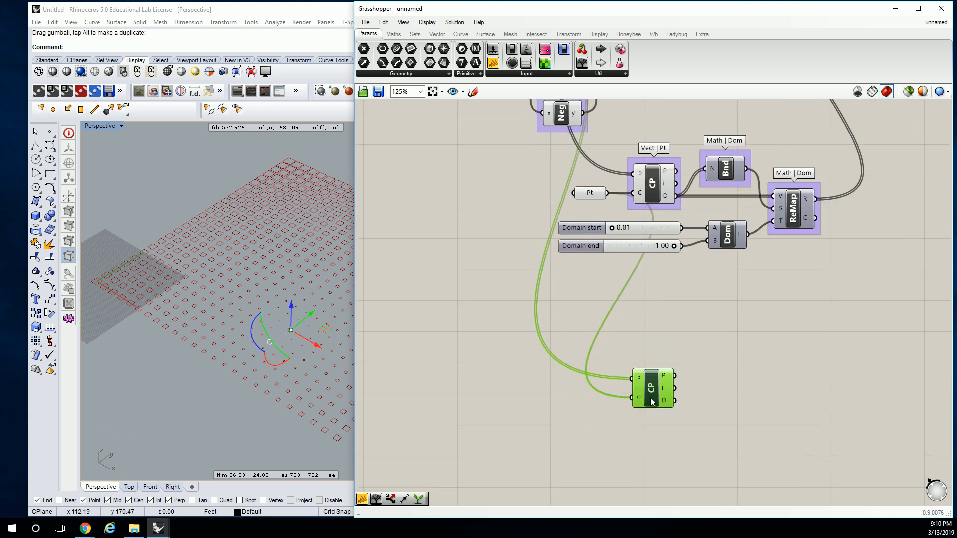
Step: Duplicate the Closest Point component downward, keeping its point and grid input wires
{"action": "left_click_drag", "start_coordinate": [652, 388], "coordinate": [652, 406]}
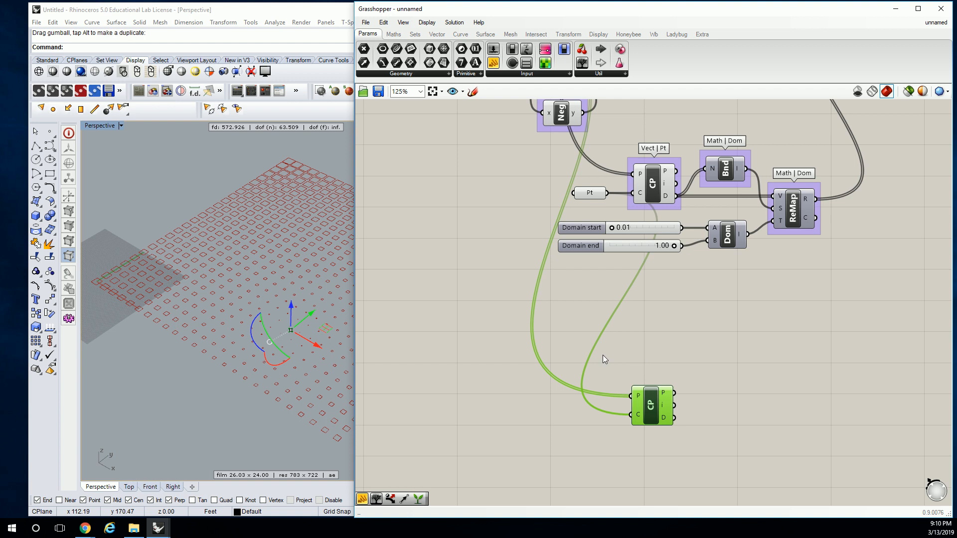
{"action": "mouse_move", "coordinate": [628, 351]}
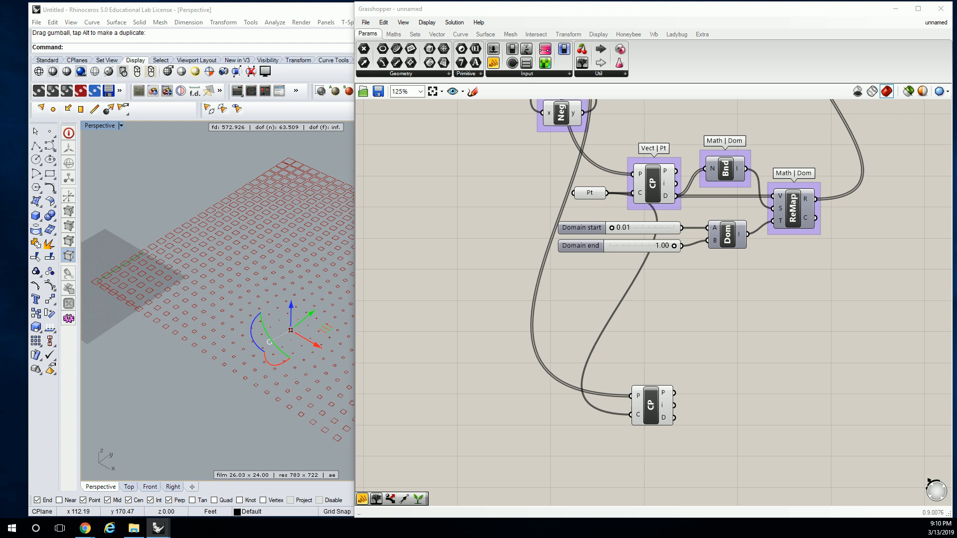
{"action": "mouse_move", "coordinate": [698, 303]}
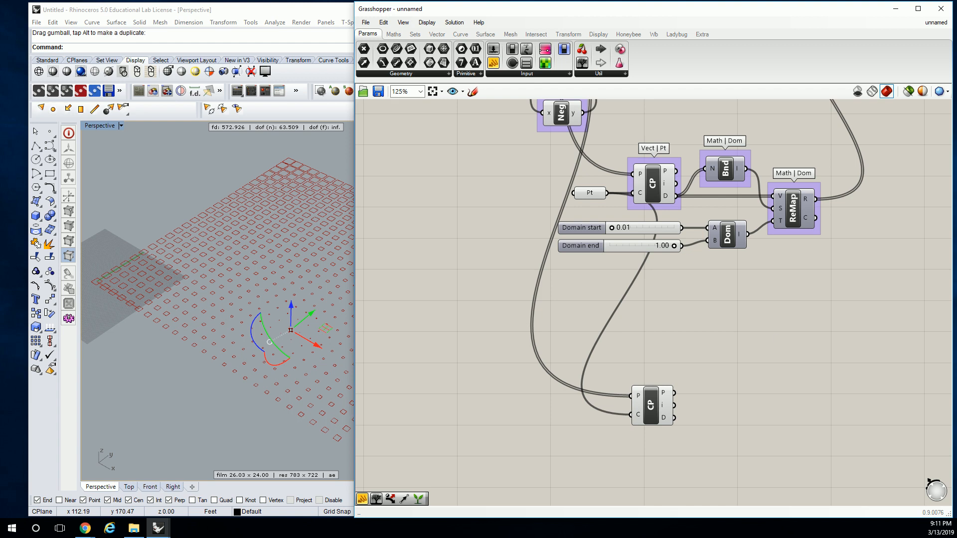
{"action": "mouse_move", "coordinate": [553, 241]}
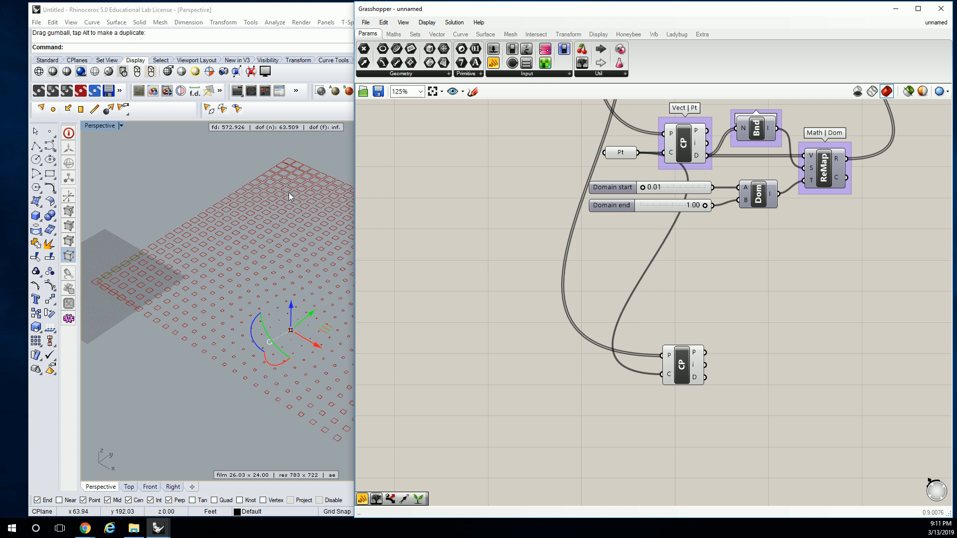
{"action": "mouse_move", "coordinate": [682, 369]}
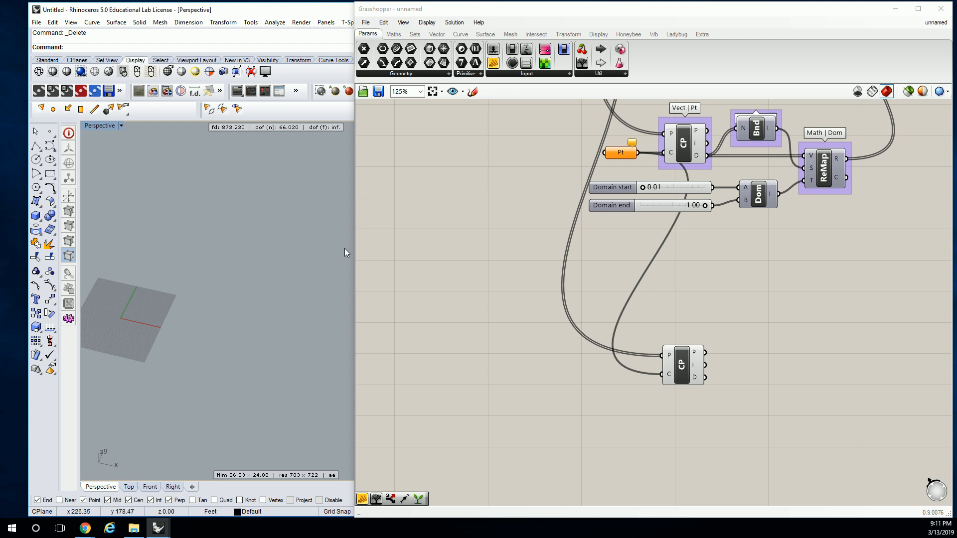
{"action": "mouse_move", "coordinate": [259, 249]}
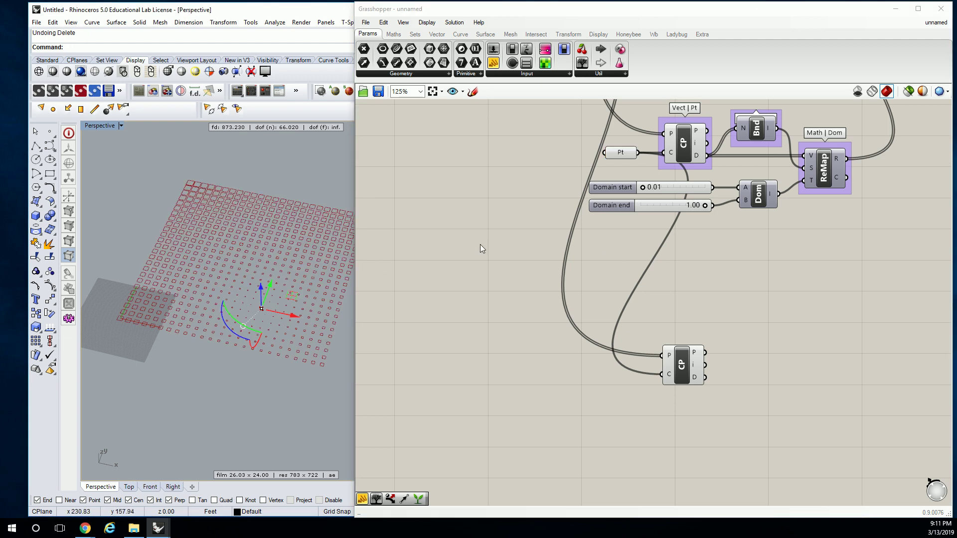
Step: Draw an interpolated S-shaped curve through points sweeping across the rectangle grid in Rhino
{"action": "left_click", "coordinate": [436, 34]}
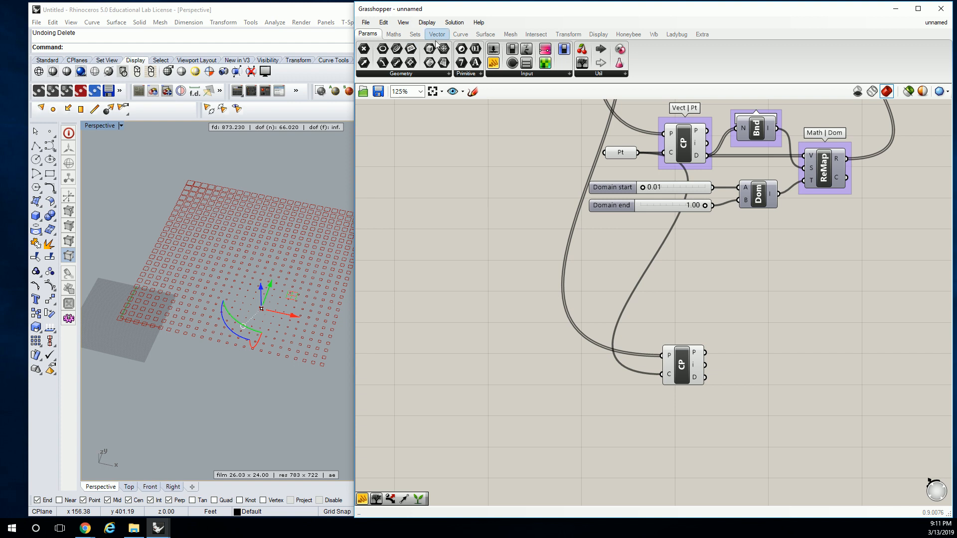
{"action": "left_click", "coordinate": [459, 34]}
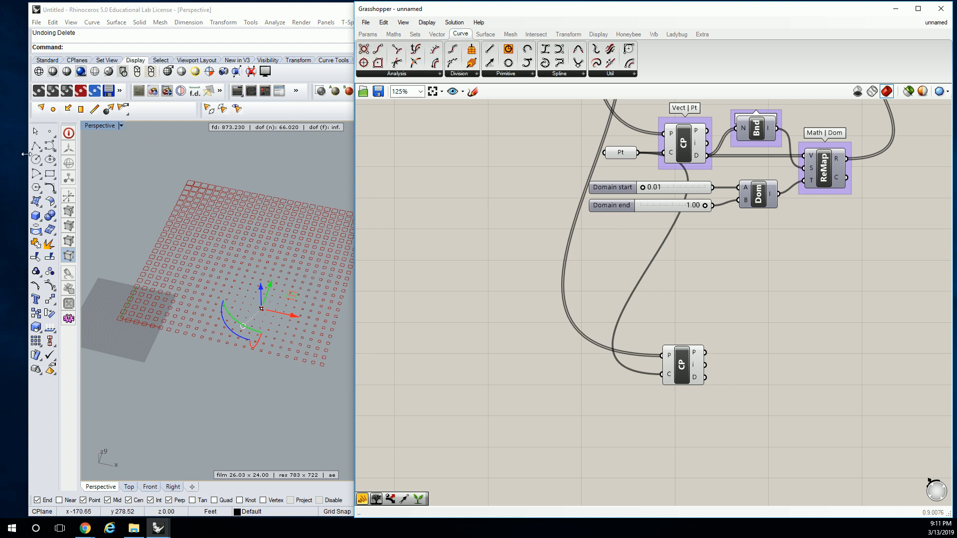
{"action": "left_click", "coordinate": [44, 146]}
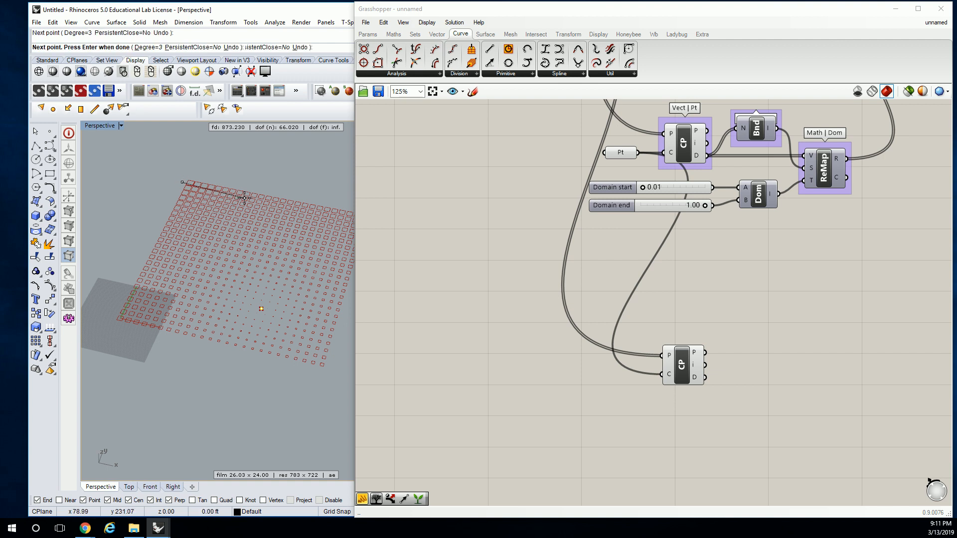
{"action": "left_click", "coordinate": [326, 371]}
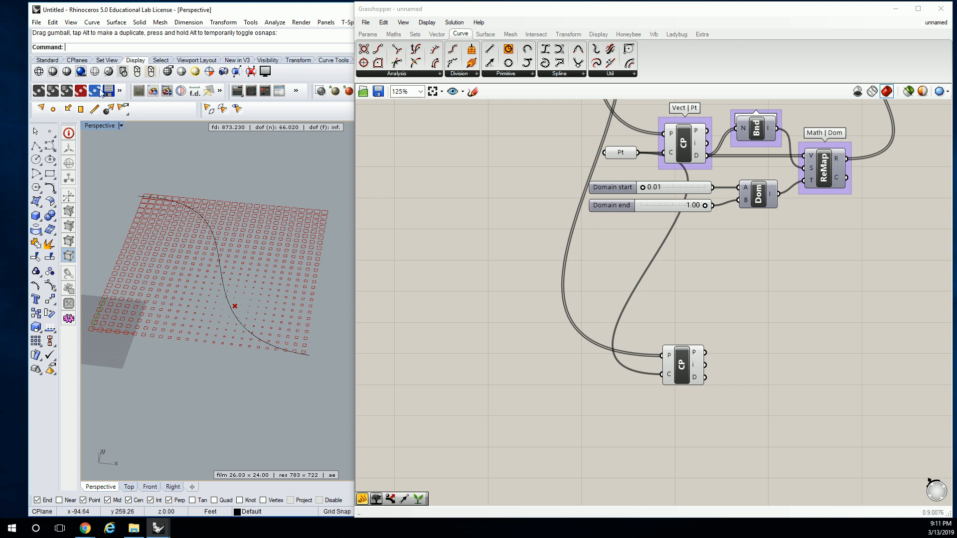
{"action": "mouse_move", "coordinate": [257, 214]}
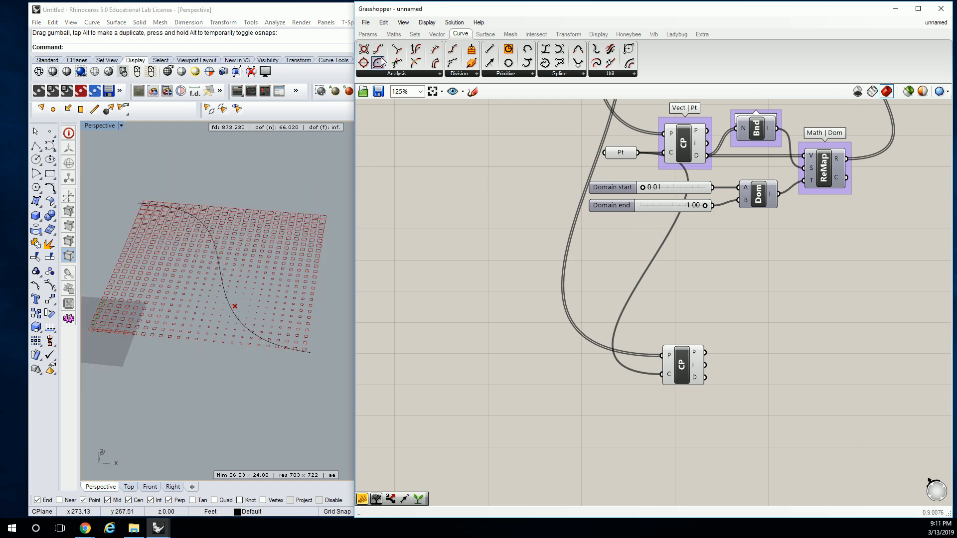
Step: Add a Curve param and reference the freeform Rhino curve via Set one Curve
{"action": "left_click", "coordinate": [368, 34]}
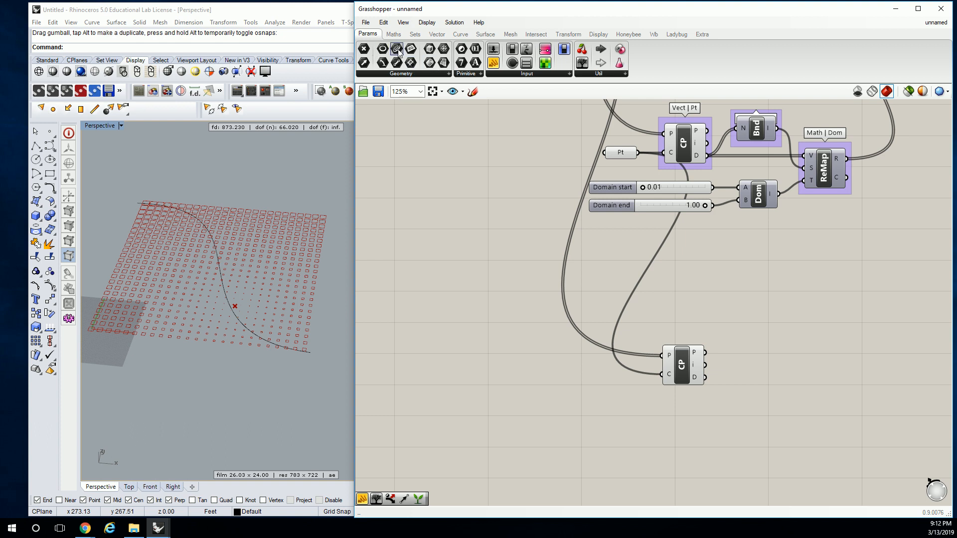
{"action": "right_click", "coordinate": [495, 331]}
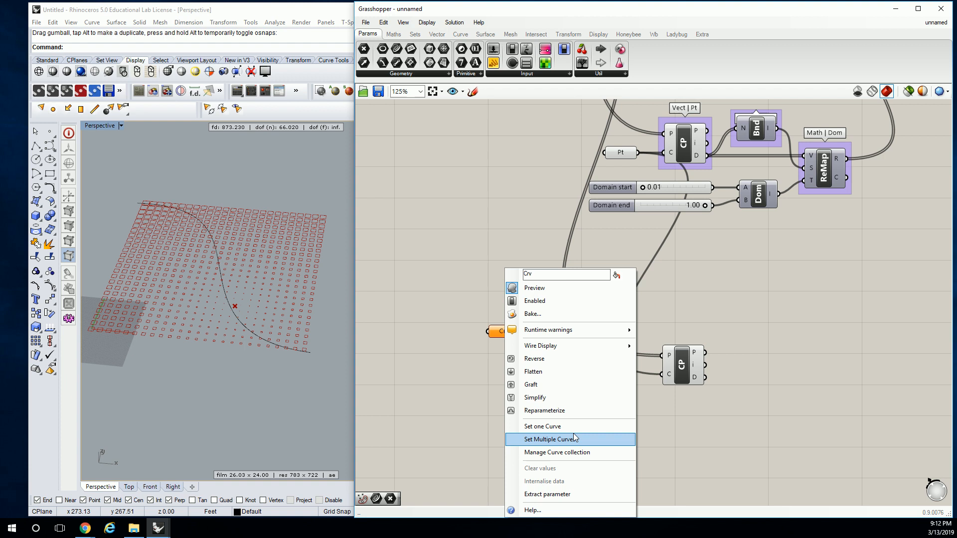
{"action": "left_click", "coordinate": [560, 438]}
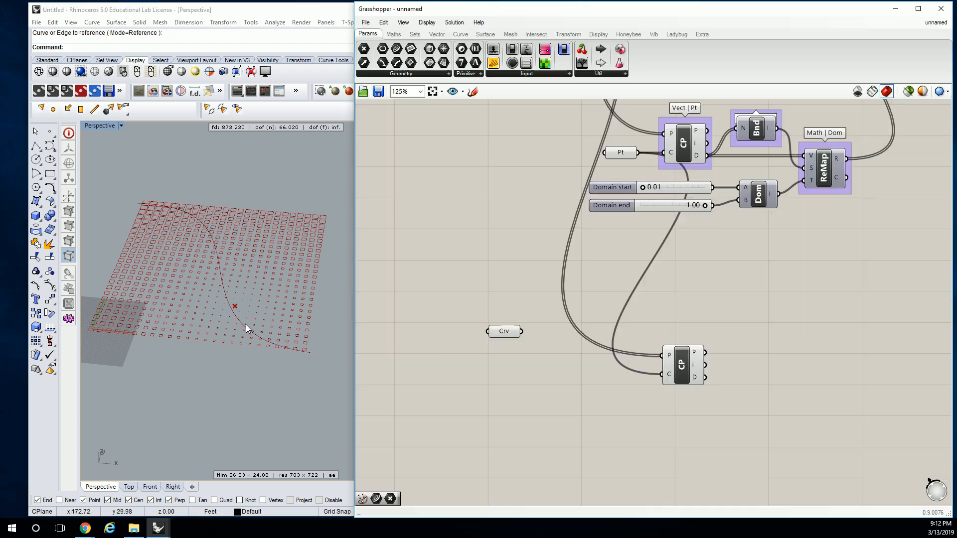
{"action": "left_click_drag", "start_coordinate": [504, 331], "coordinate": [496, 360]}
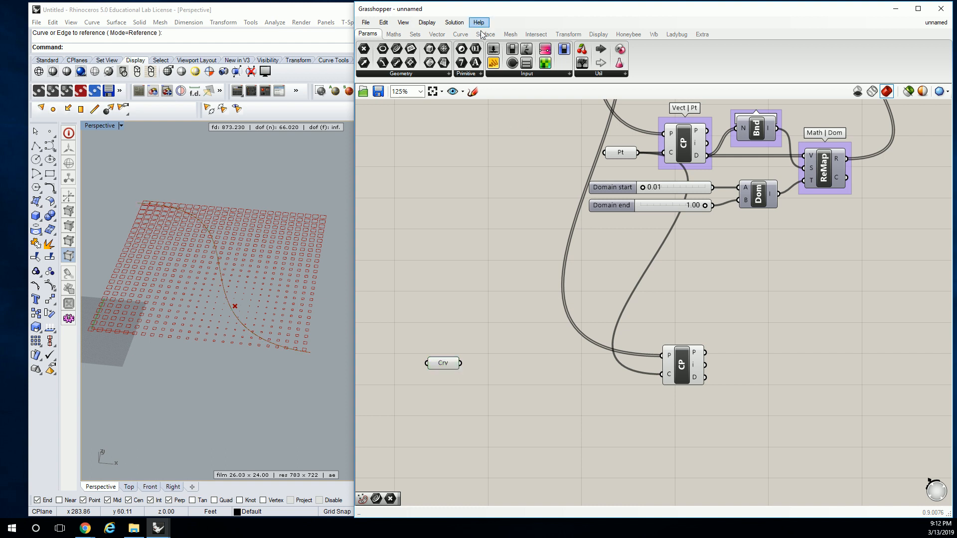
{"action": "left_click", "coordinate": [460, 34]}
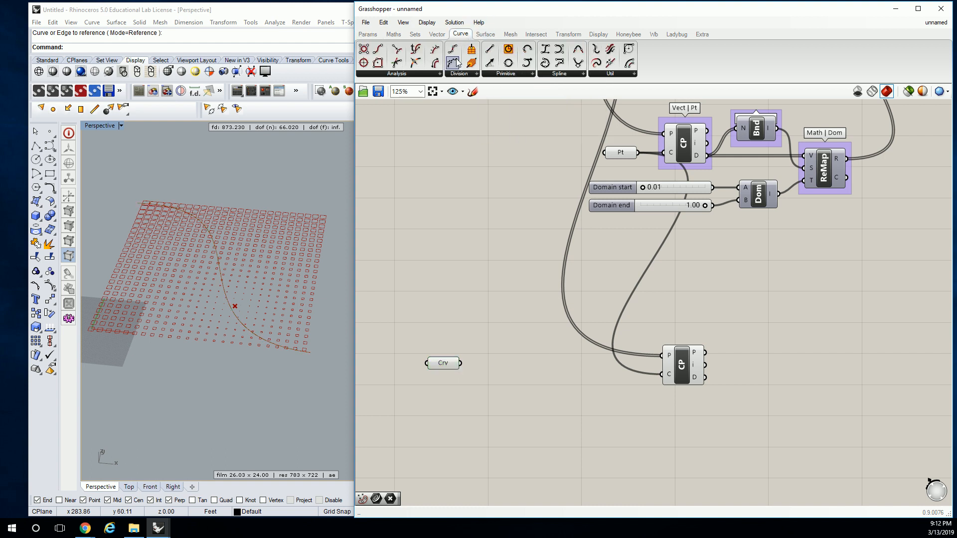
{"action": "mouse_move", "coordinate": [465, 75]}
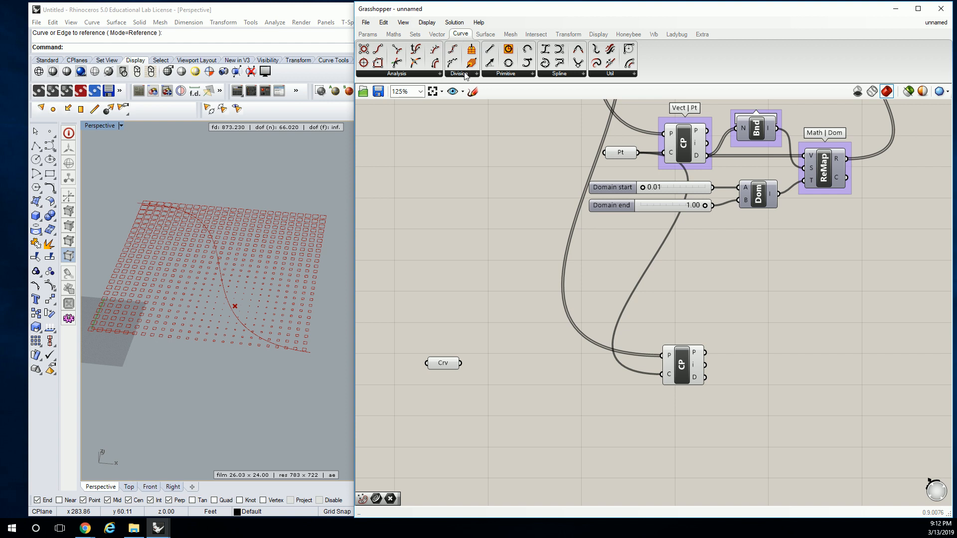
{"action": "mouse_move", "coordinate": [498, 374]}
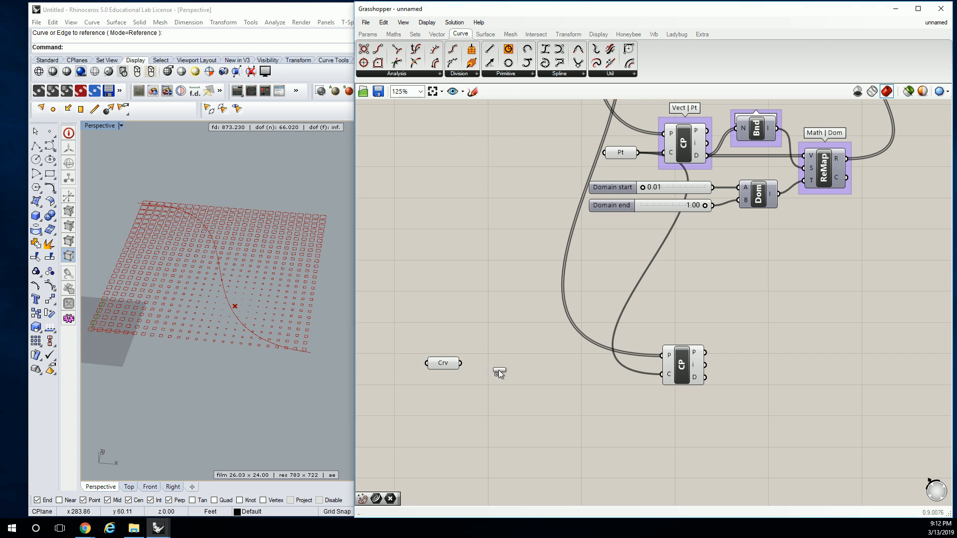
Step: Divide the referenced curve with a Count slider raised to 11, grouped and named 'Crv | Div'
{"action": "left_click", "coordinate": [499, 373]}
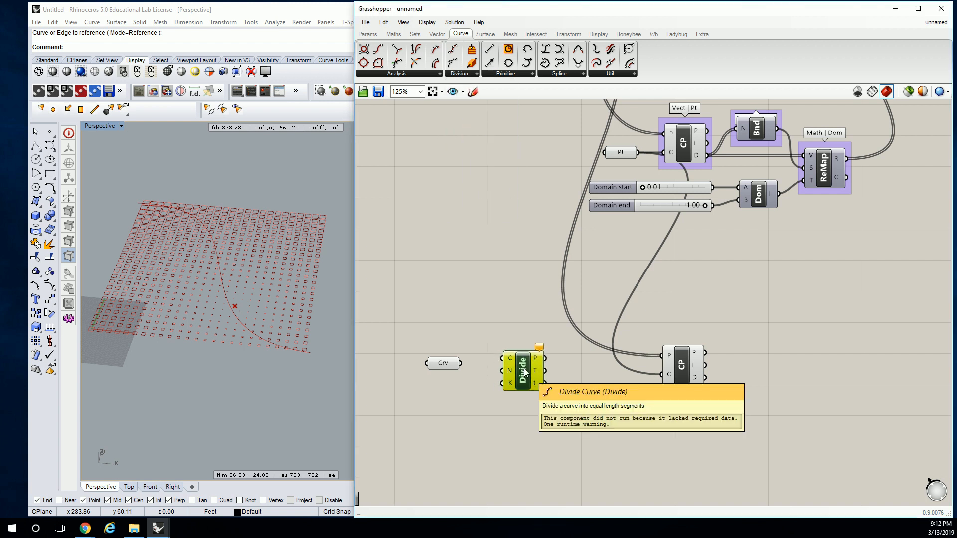
{"action": "right_click", "coordinate": [522, 371]}
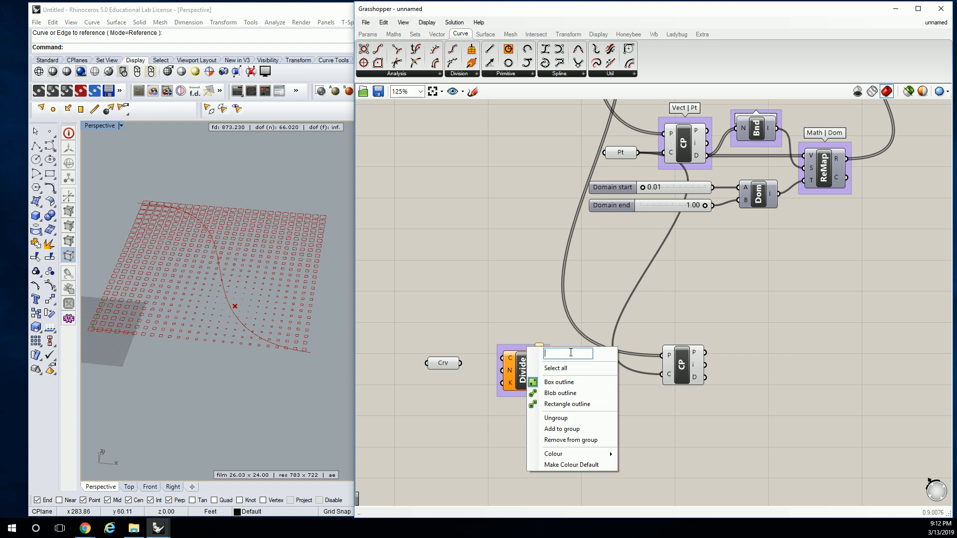
{"action": "type", "text": "Crv | Div"}
{"action": "type", "text": "0"}
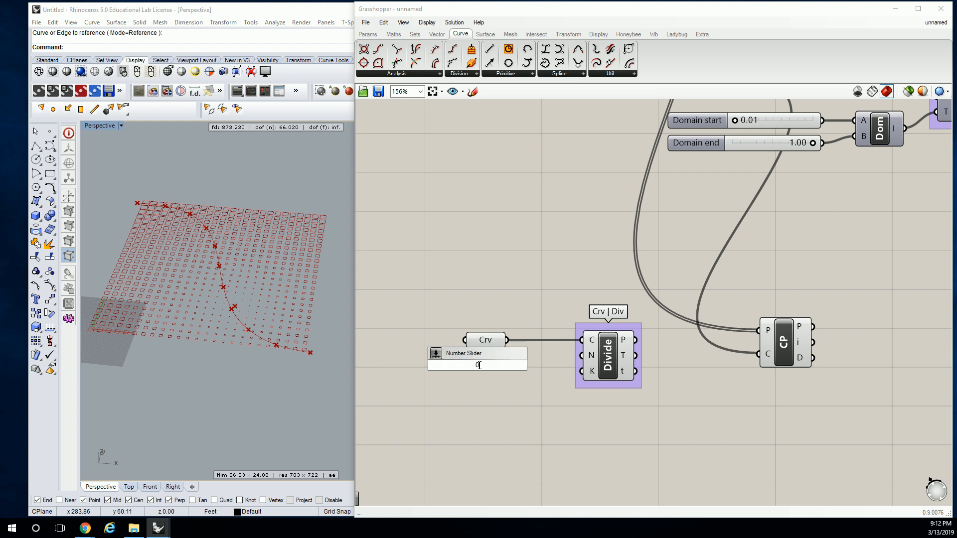
{"action": "type", "text": "5"}
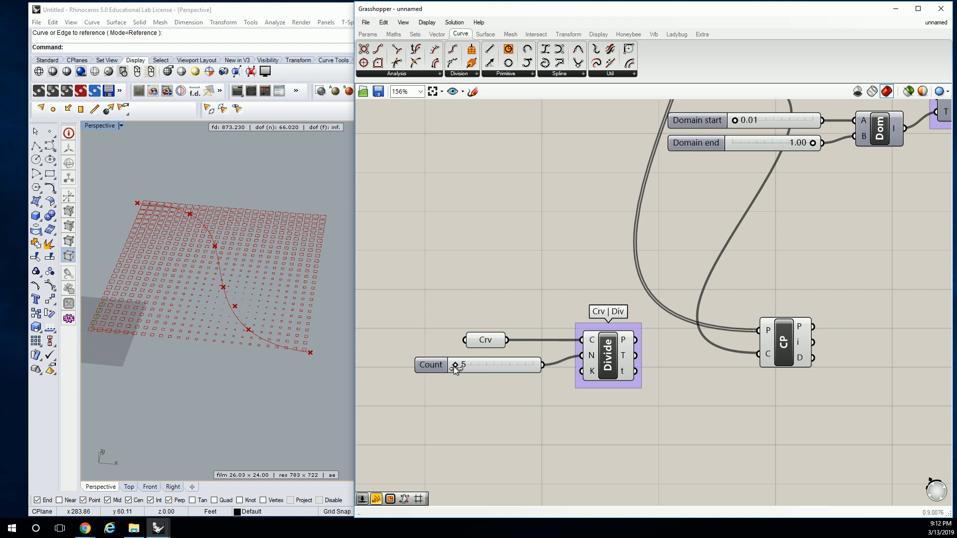
{"action": "left_click_drag", "start_coordinate": [456, 365], "coordinate": [475, 365]}
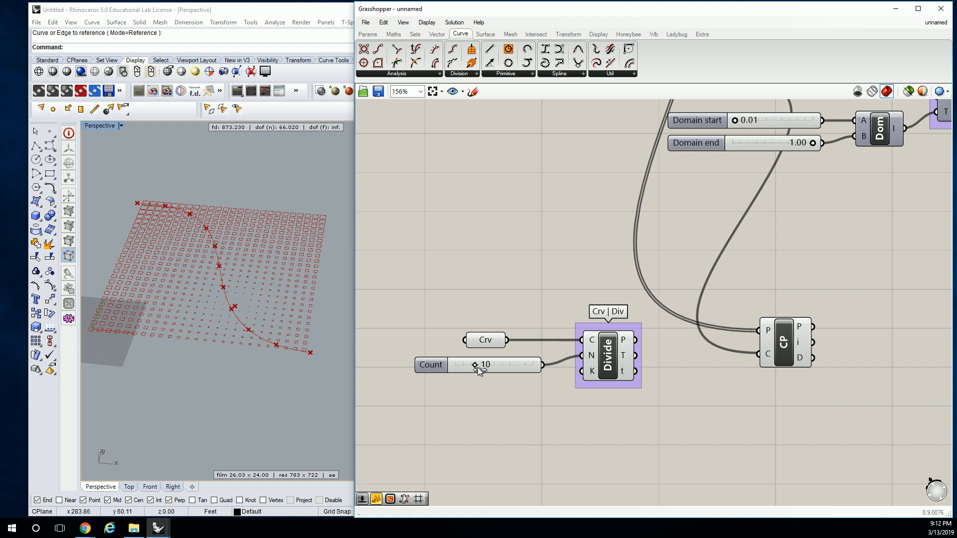
{"action": "left_click_drag", "start_coordinate": [474, 365], "coordinate": [480, 365]}
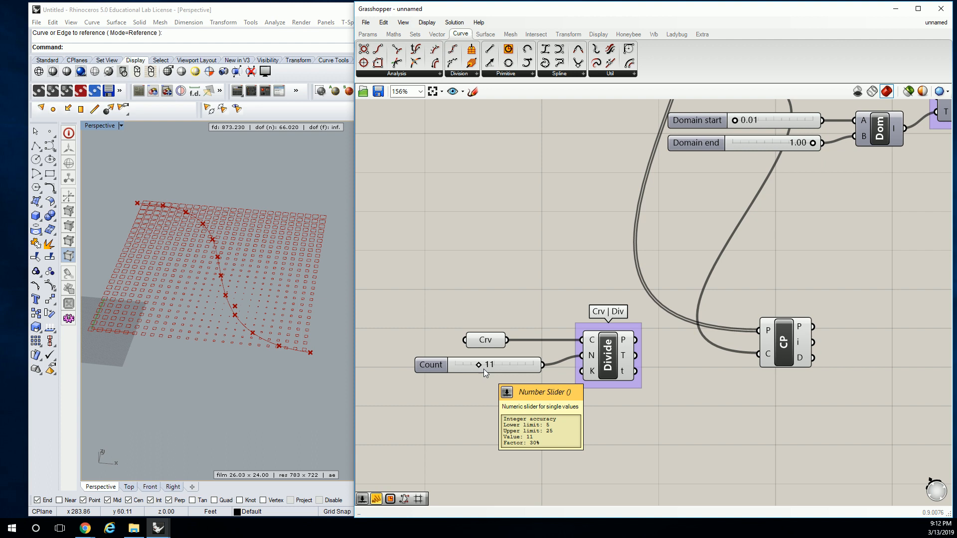
{"action": "mouse_move", "coordinate": [636, 341]}
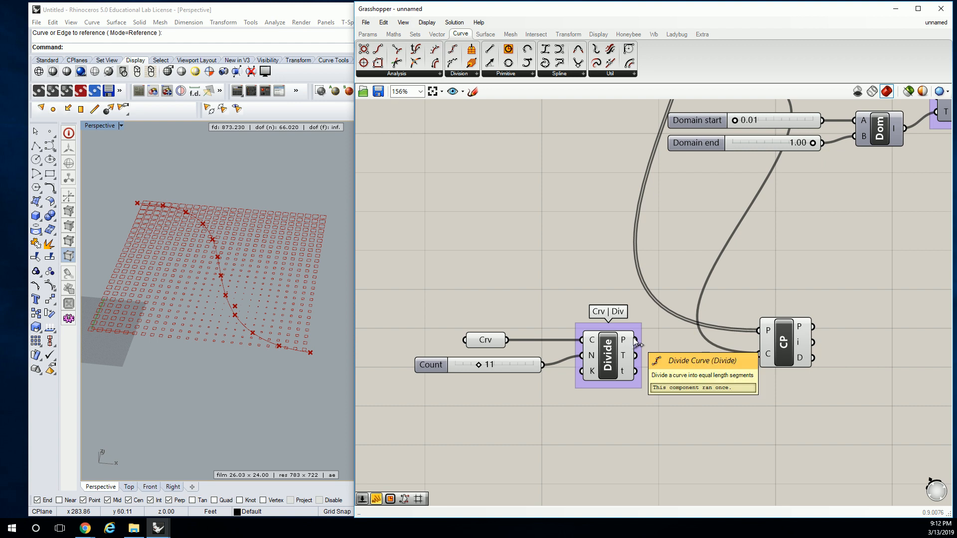
{"action": "mouse_move", "coordinate": [644, 343]}
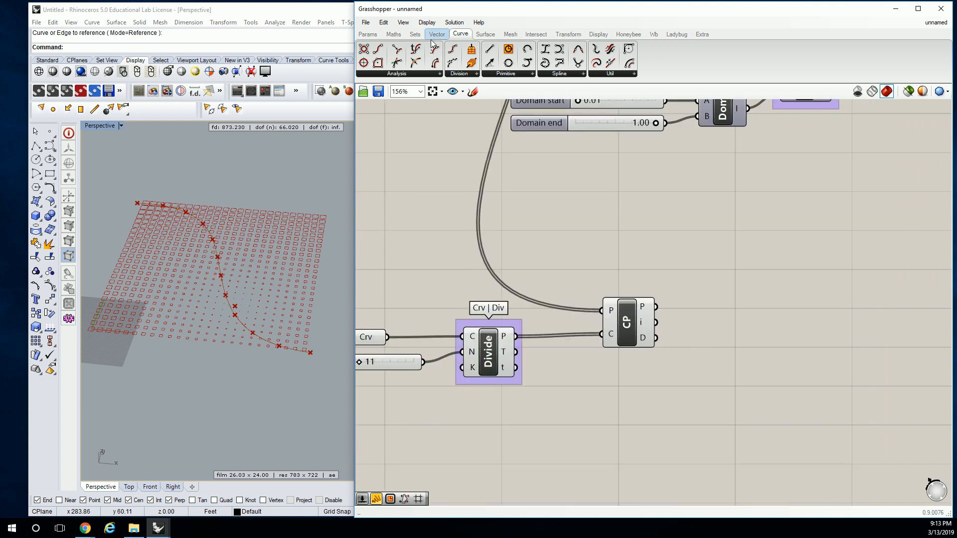
Step: Inspect the Panel listing Closest Point's distance values, then remove it
{"action": "left_click", "coordinate": [368, 34]}
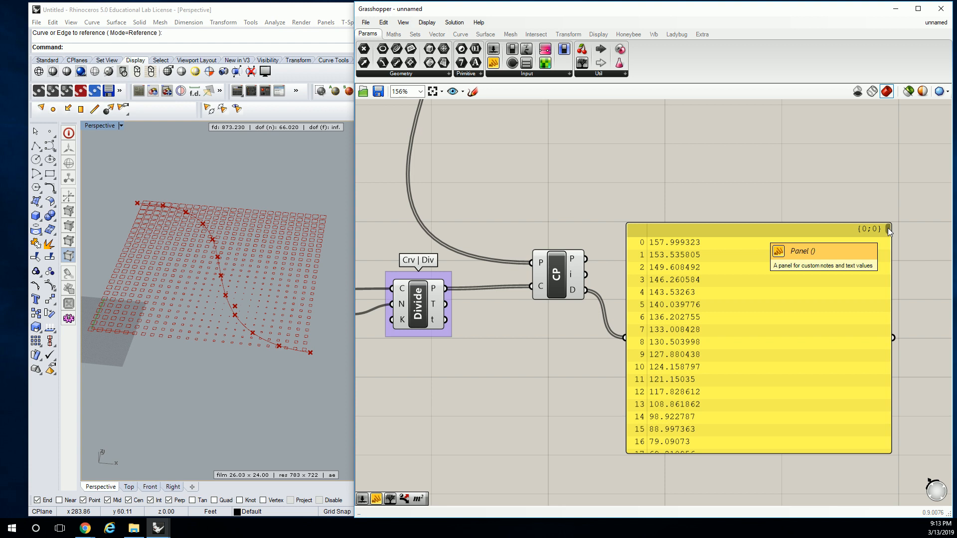
{"action": "mouse_move", "coordinate": [885, 265]}
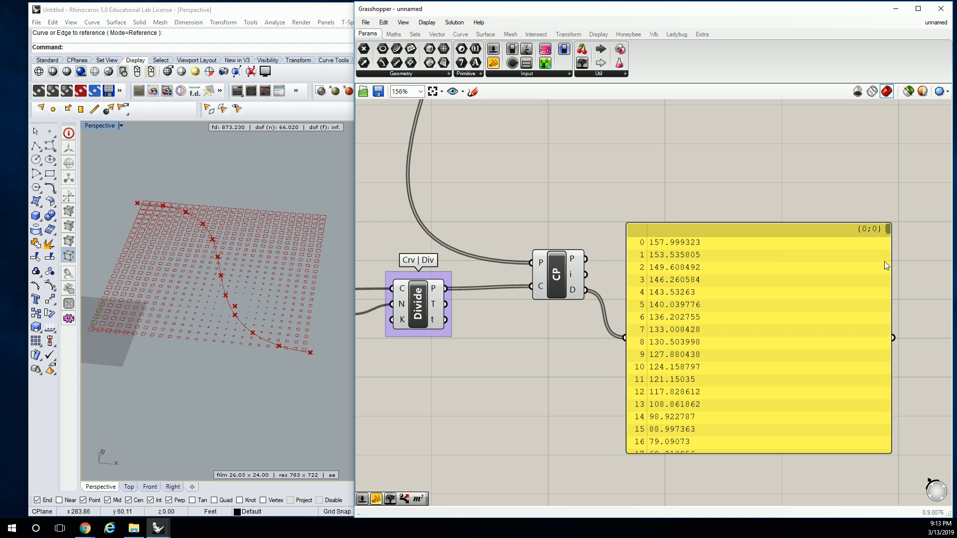
{"action": "mouse_move", "coordinate": [887, 246]}
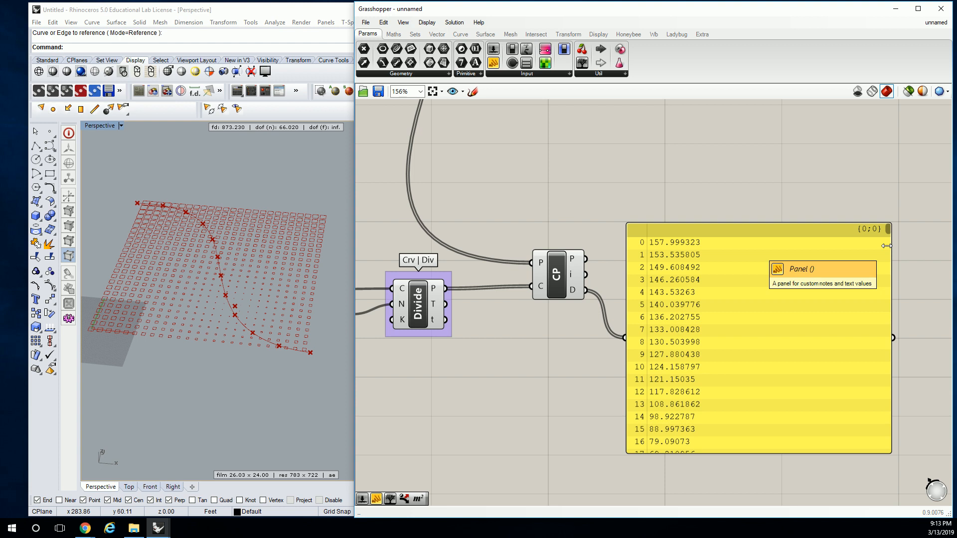
{"action": "mouse_move", "coordinate": [785, 243]}
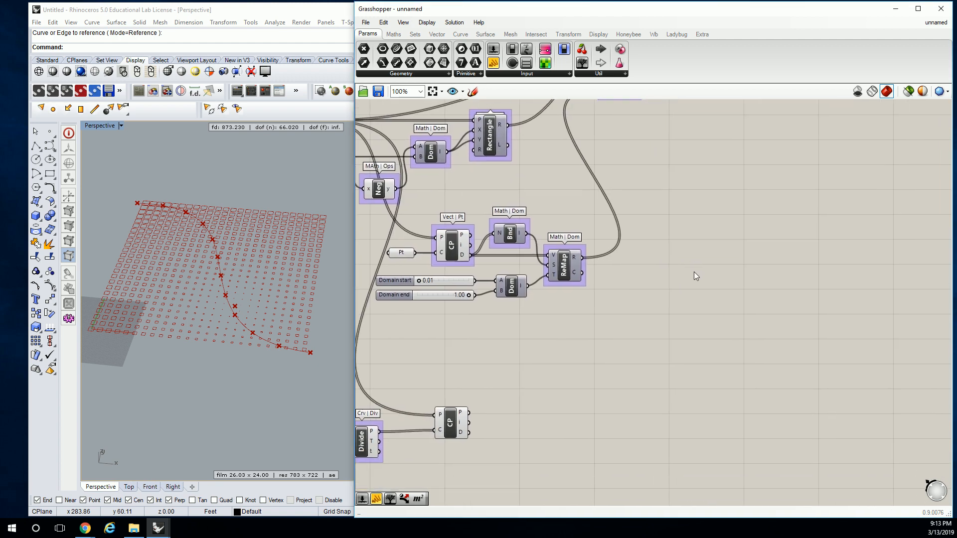
{"action": "scroll", "scroll_direction": "down", "scroll_amount": 3}
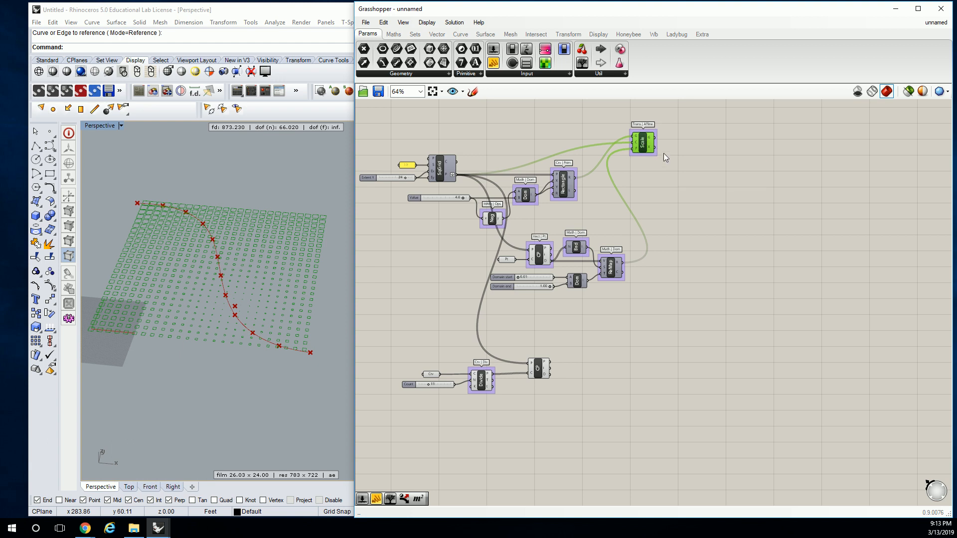
{"action": "mouse_move", "coordinate": [601, 254]}
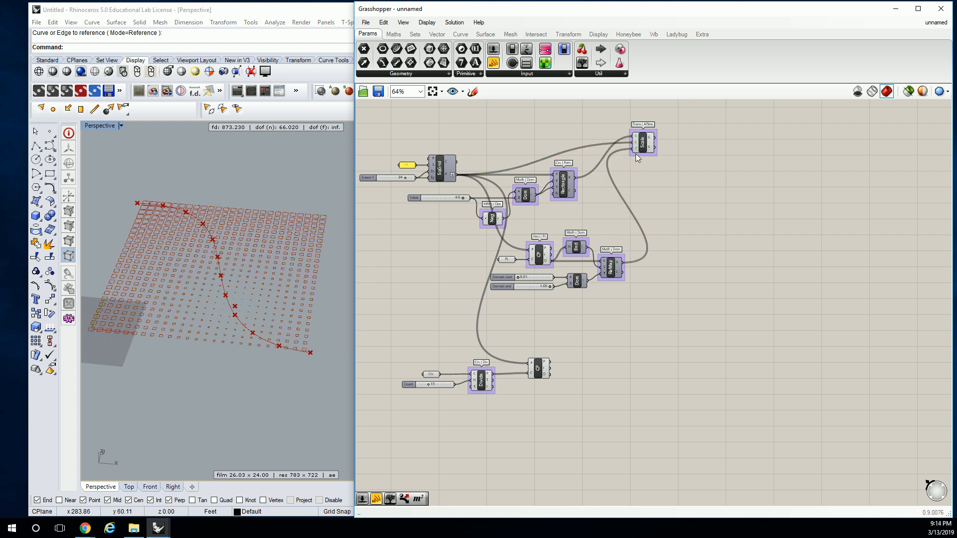
{"action": "left_click", "coordinate": [568, 33]}
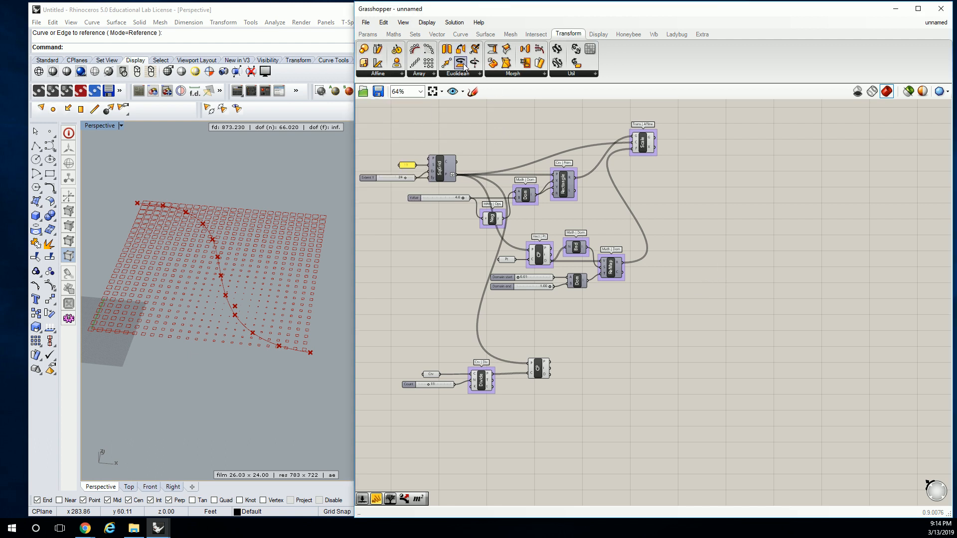
Step: Place an Extrude component and a vector Amplitude component unconnected on the canvas
{"action": "left_click", "coordinate": [485, 34]}
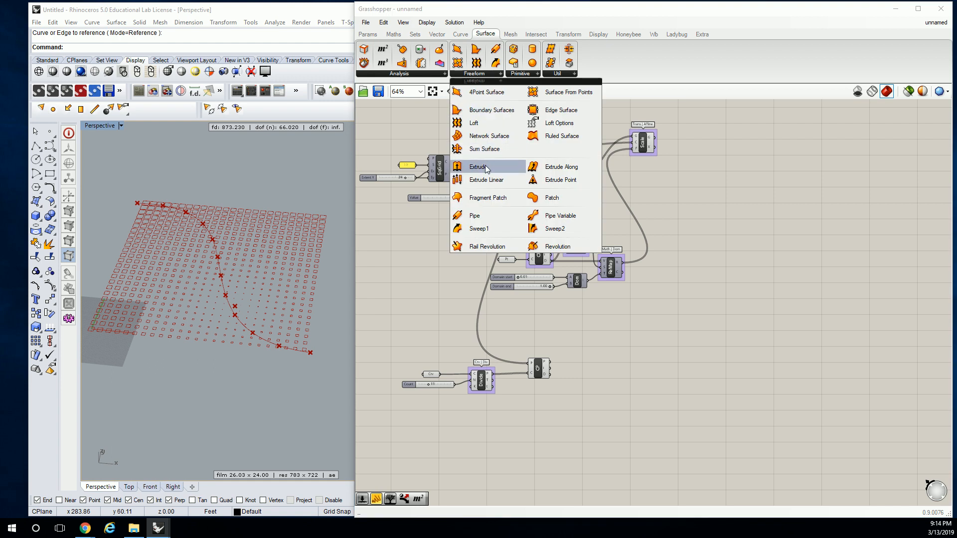
{"action": "left_click", "coordinate": [478, 167]}
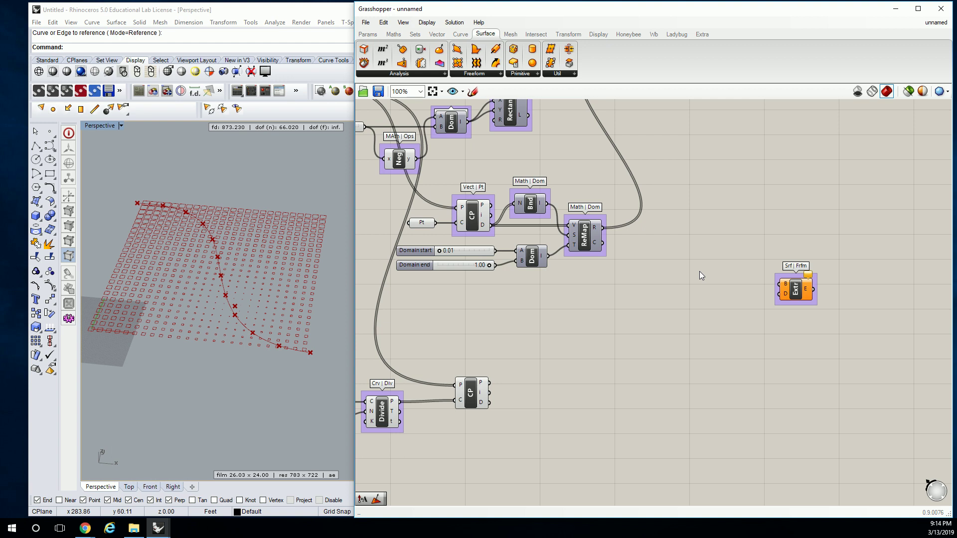
{"action": "left_click", "coordinate": [437, 34]}
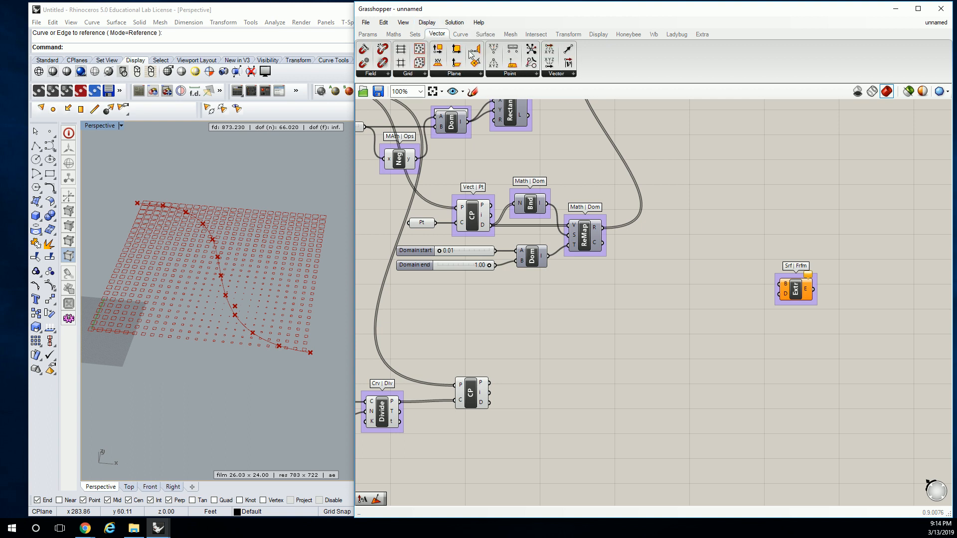
{"action": "left_click", "coordinate": [575, 74]}
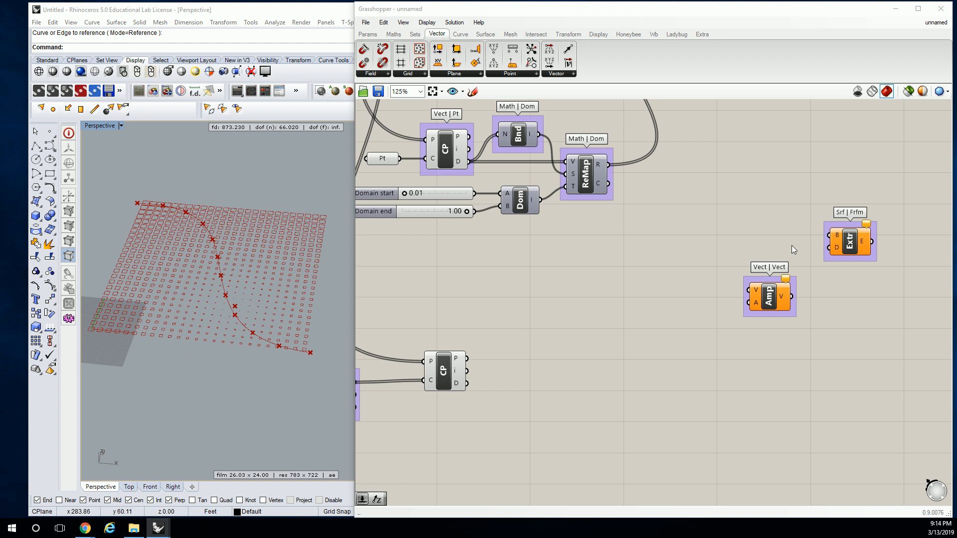
{"action": "mouse_move", "coordinate": [691, 231]}
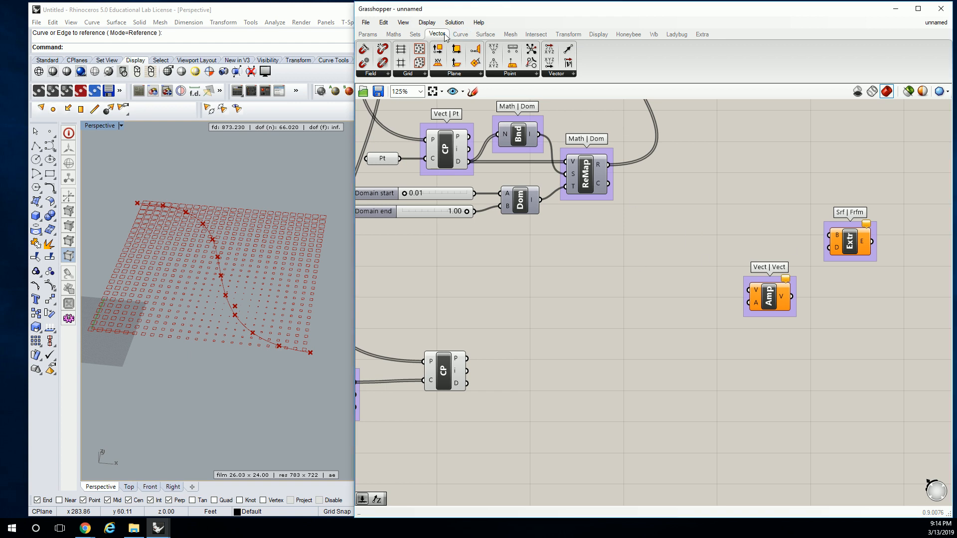
Step: Add a Unit Z vector feeding Amplitude into Extrude's direction, extruding the scaled rectangles upward
{"action": "left_click", "coordinate": [570, 74]}
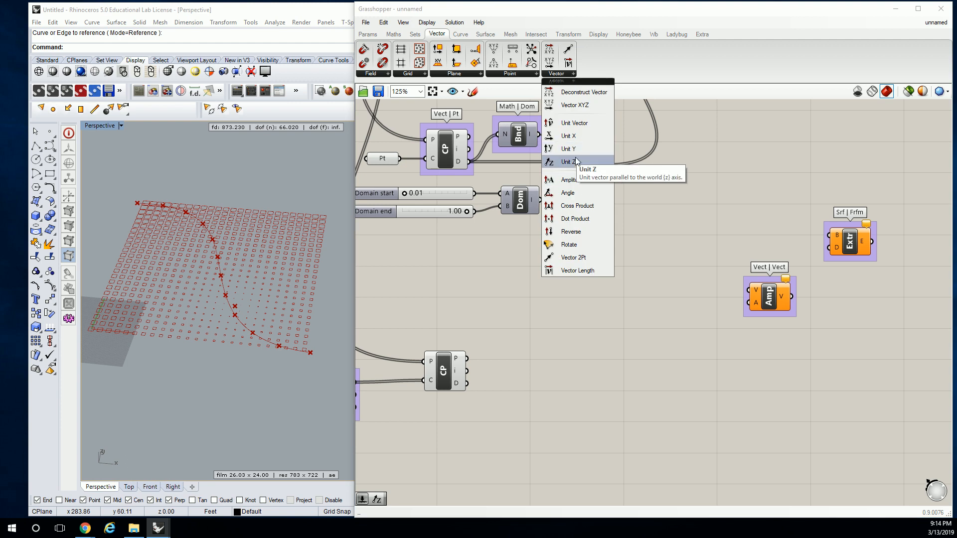
{"action": "left_click", "coordinate": [569, 161]}
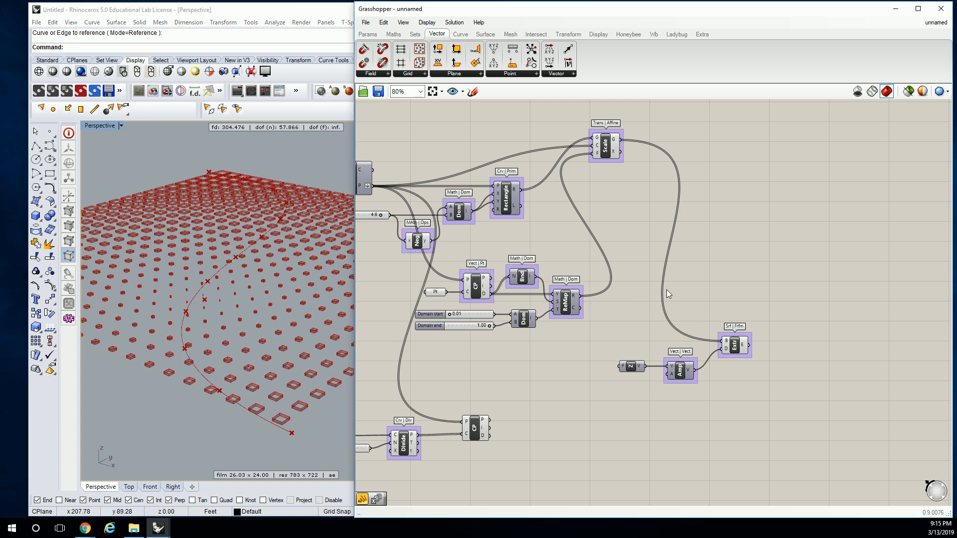
{"action": "scroll", "scroll_direction": "down", "scroll_amount": 3}
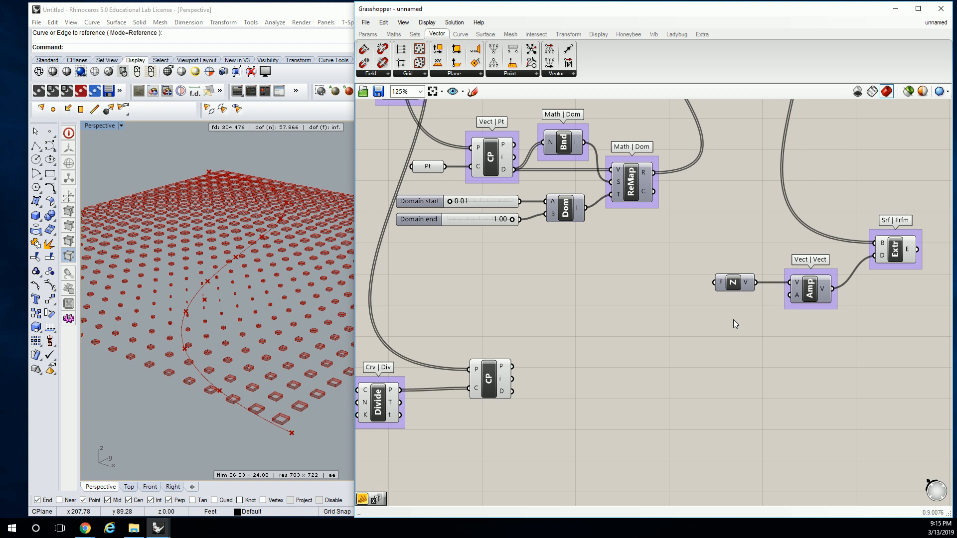
{"action": "mouse_move", "coordinate": [686, 338]}
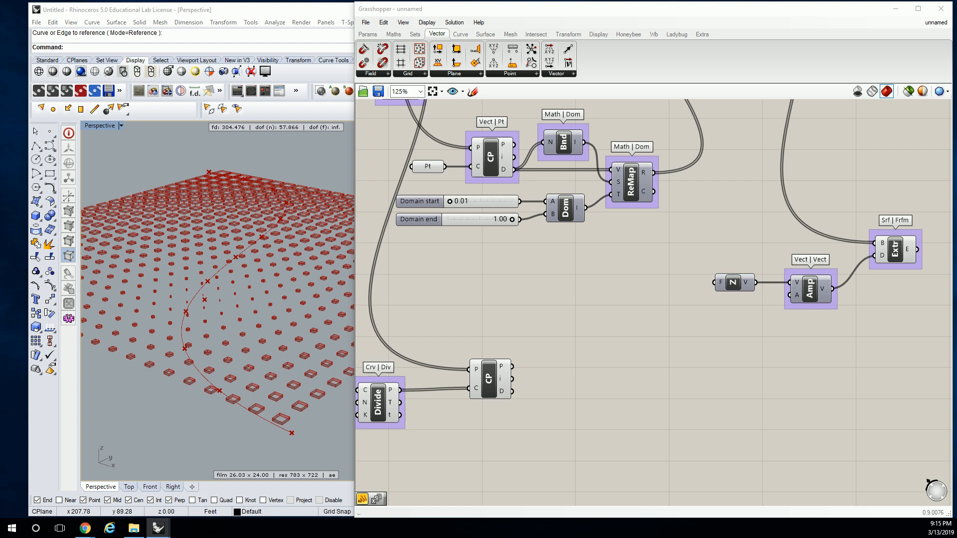
{"action": "mouse_move", "coordinate": [505, 55]}
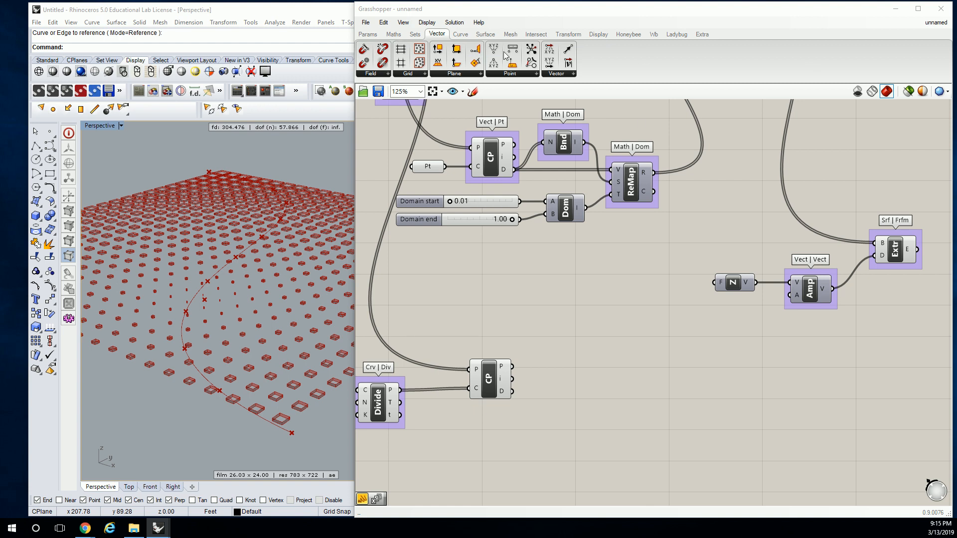
Step: Add a Graph Mapper taking the second Closest Point distances and driving the Unit Z factor
{"action": "left_click", "coordinate": [368, 34]}
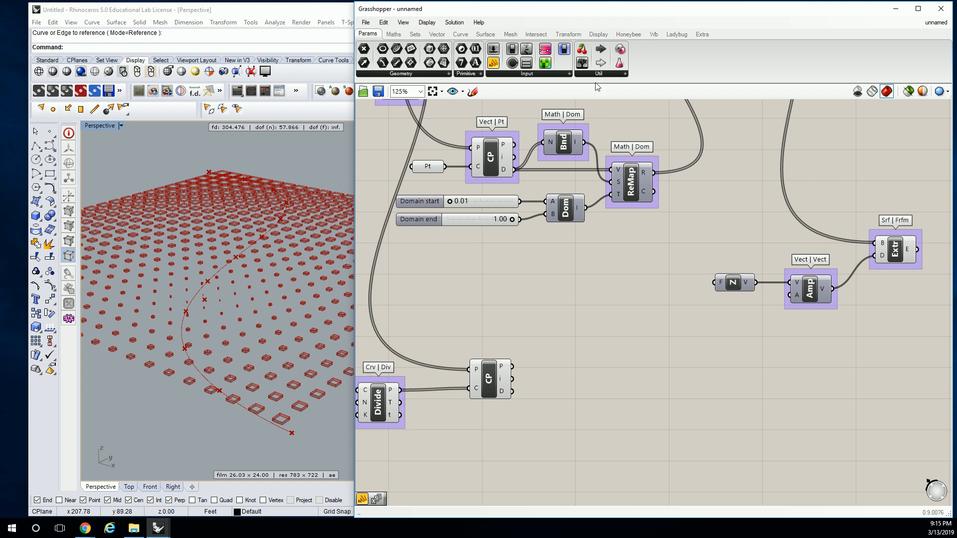
{"action": "left_click", "coordinate": [526, 74]}
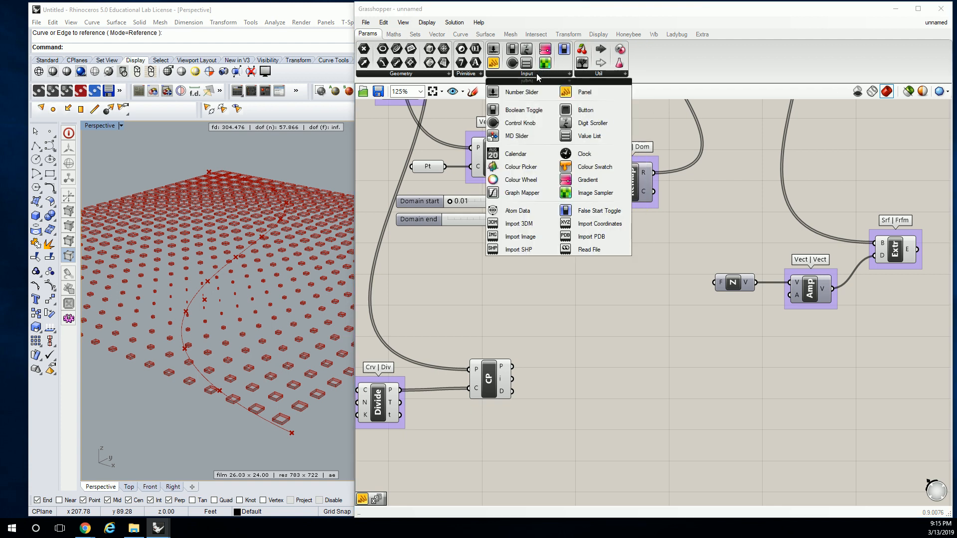
{"action": "mouse_move", "coordinate": [528, 194]}
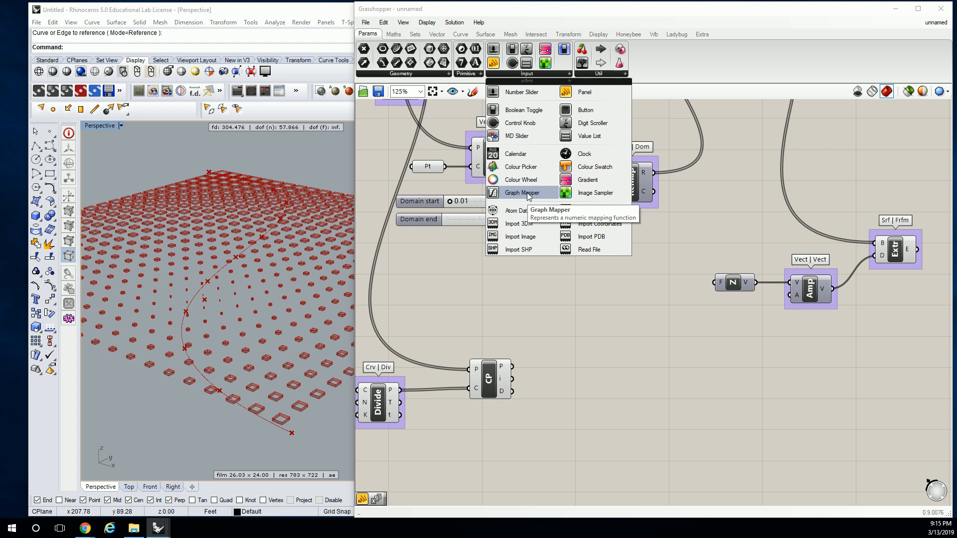
{"action": "left_click", "coordinate": [521, 193]}
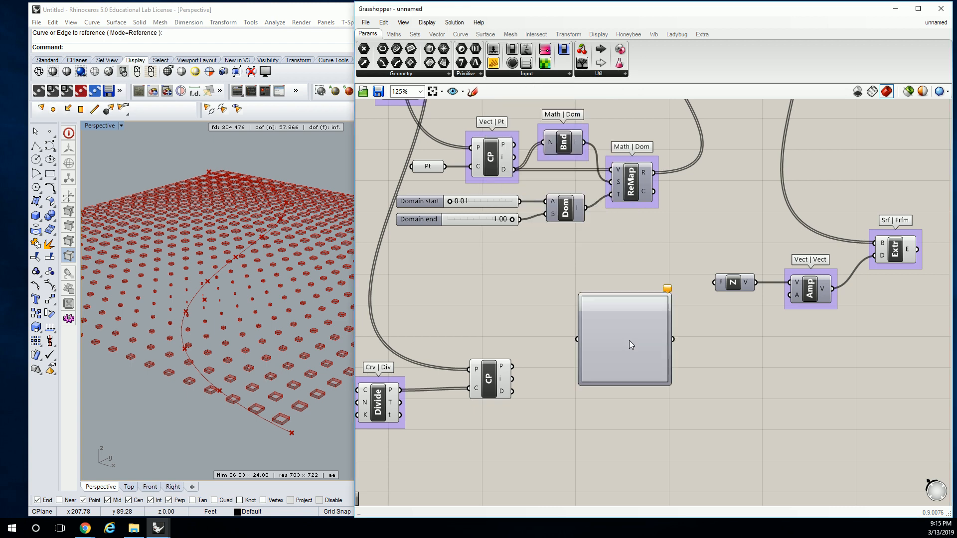
{"action": "mouse_move", "coordinate": [620, 346]}
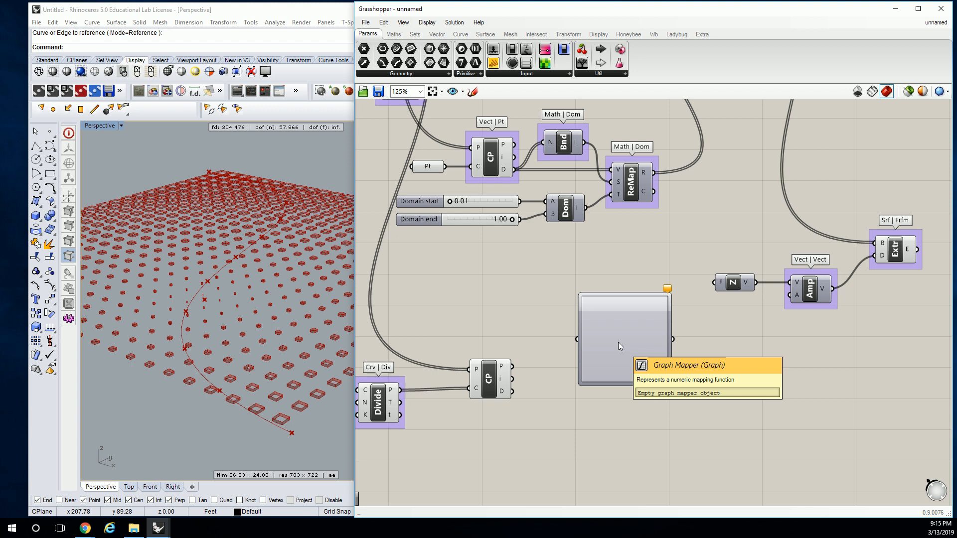
{"action": "left_click_drag", "start_coordinate": [508, 379], "coordinate": [569, 339]}
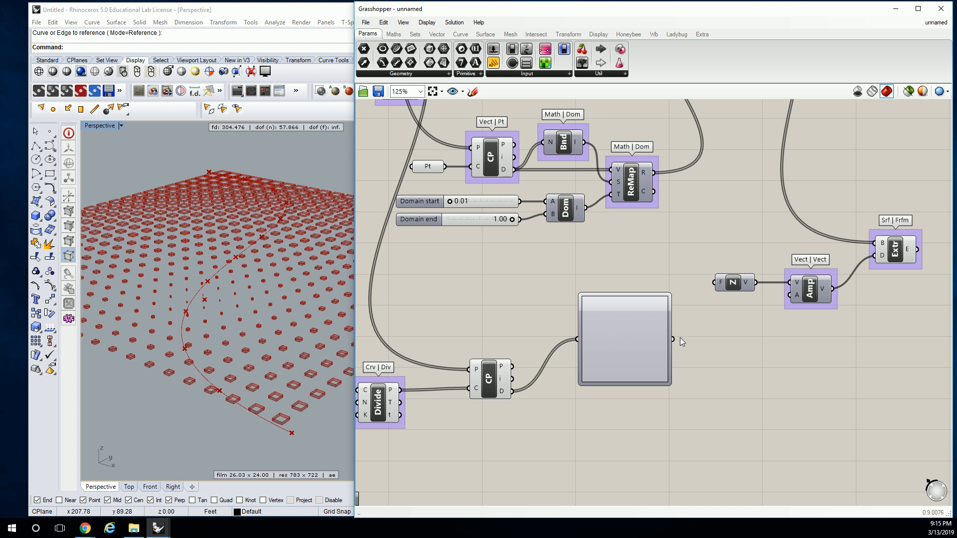
{"action": "left_click_drag", "start_coordinate": [671, 340], "coordinate": [721, 282]}
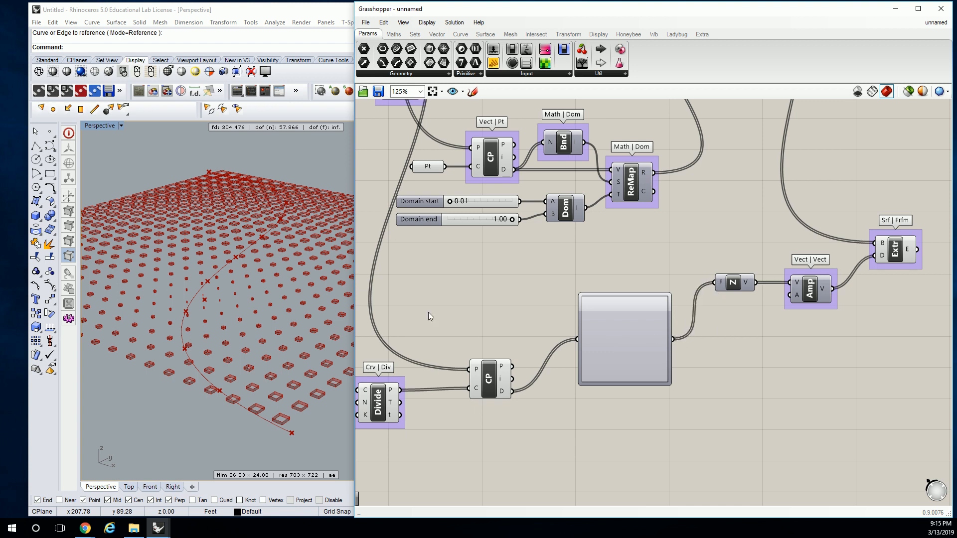
Step: Set the Graph Mapper's graph type to Conic, showing a straight diagonal mapping curve
{"action": "right_click", "coordinate": [631, 320]}
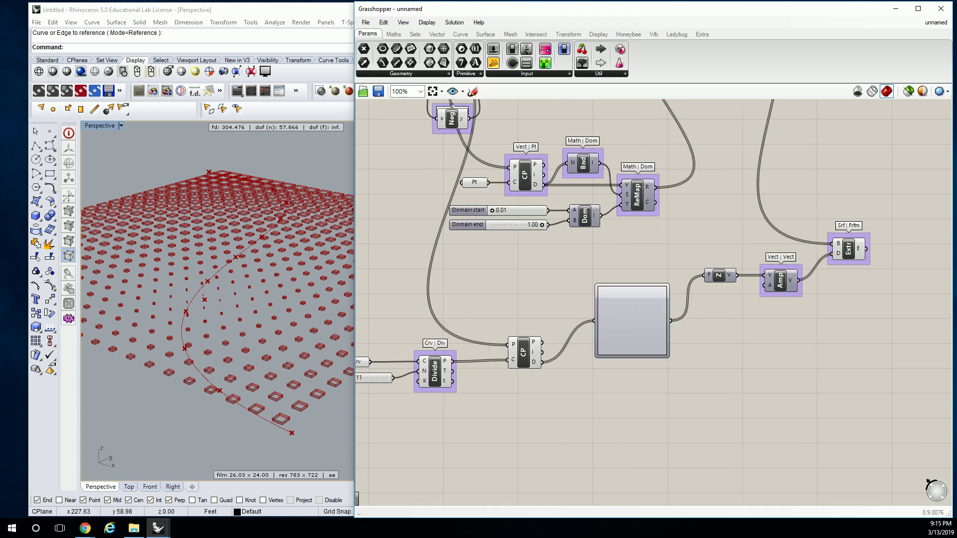
{"action": "right_click", "coordinate": [632, 321]}
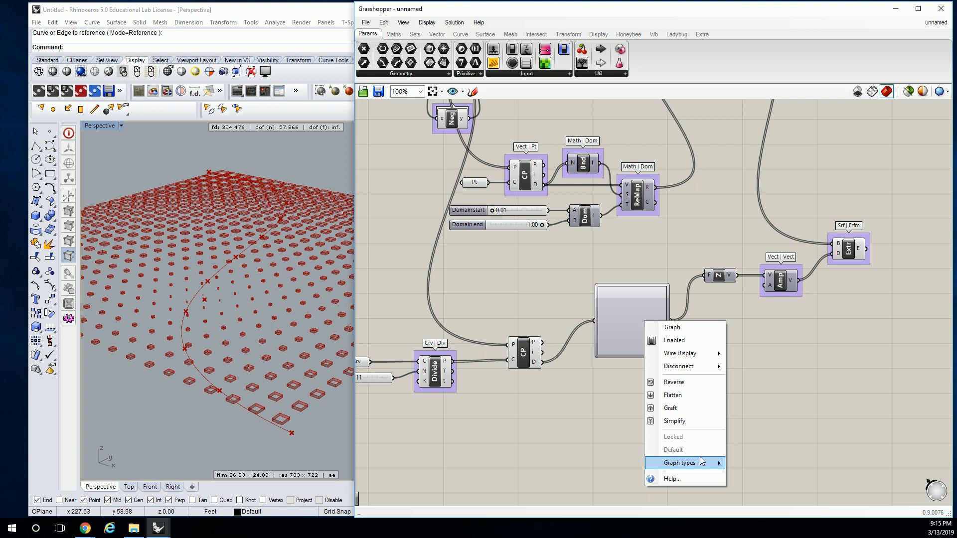
{"action": "mouse_move", "coordinate": [680, 463]}
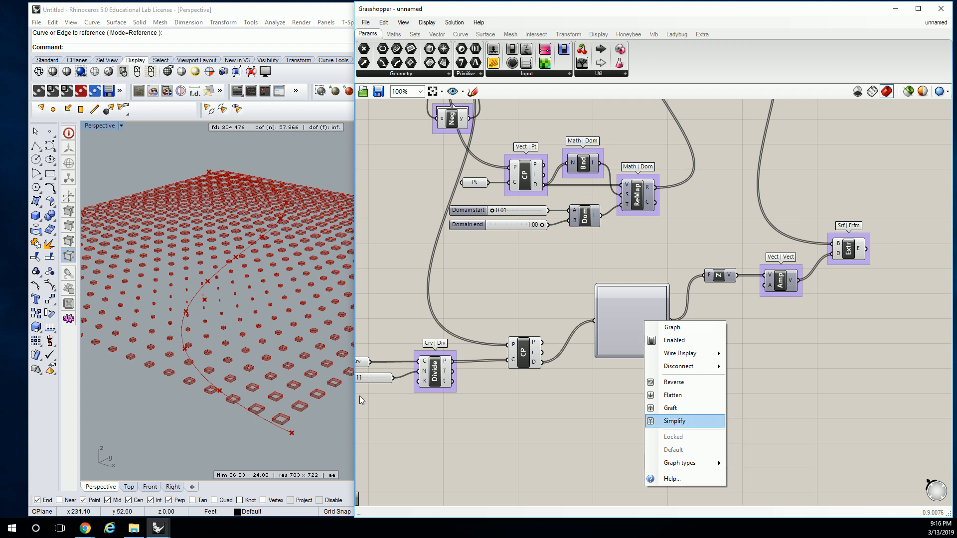
{"action": "mouse_move", "coordinate": [680, 463]}
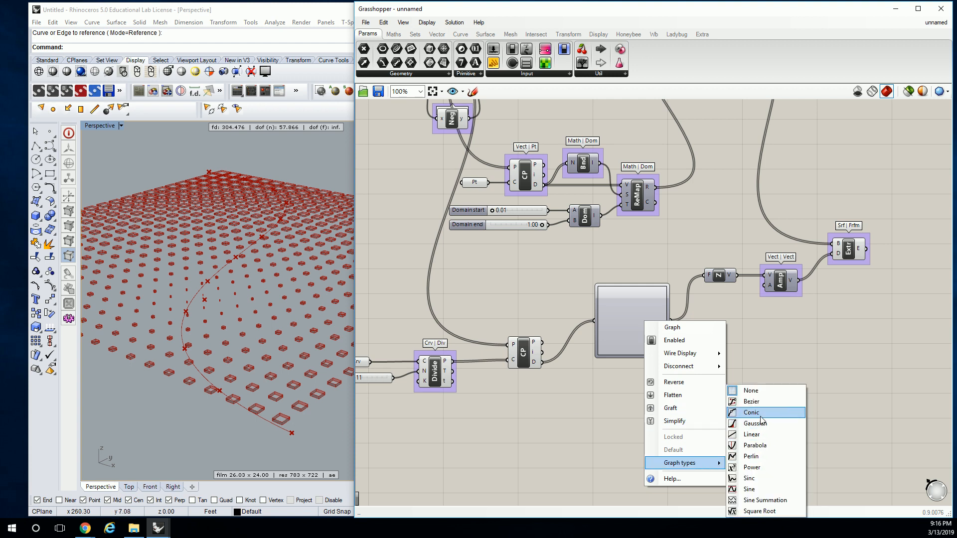
{"action": "left_click", "coordinate": [751, 413]}
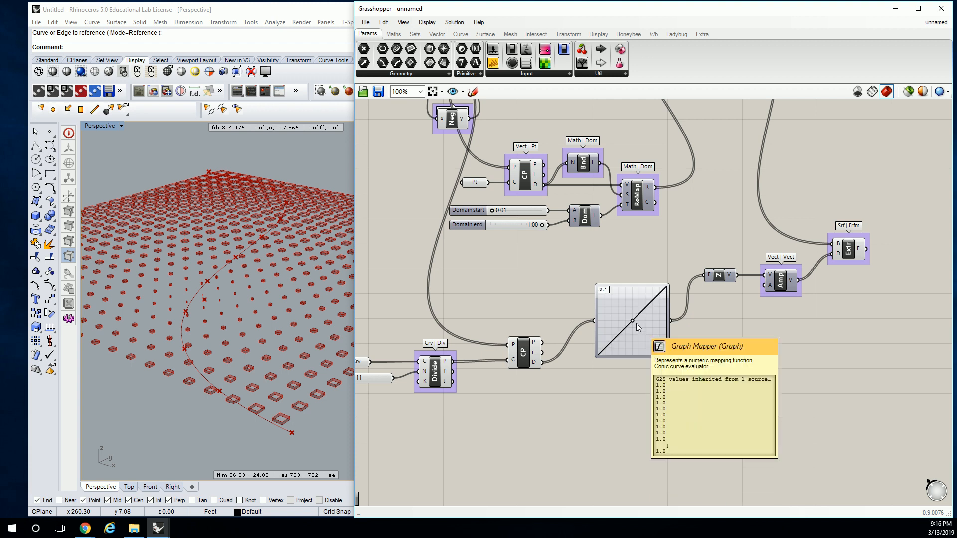
{"action": "mouse_move", "coordinate": [605, 299]}
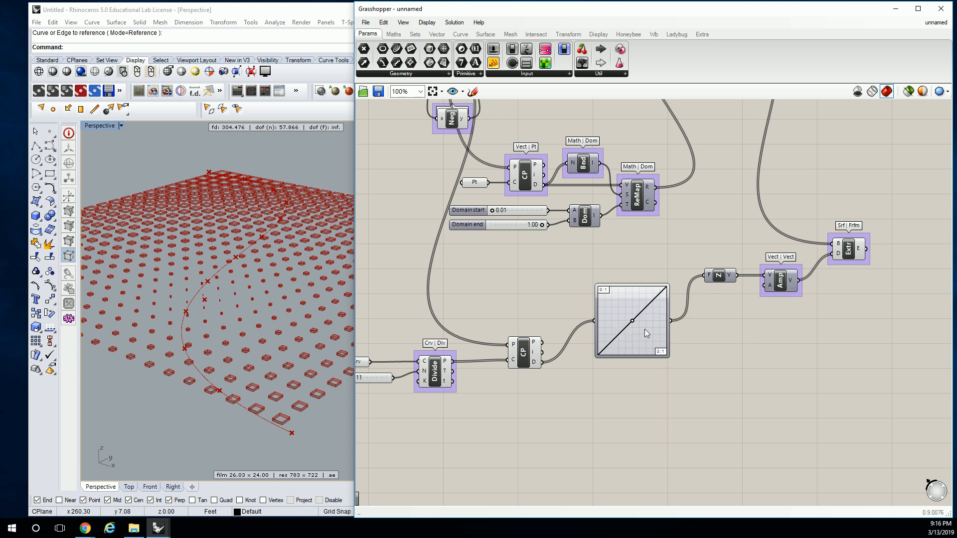
{"action": "right_click", "coordinate": [646, 332]}
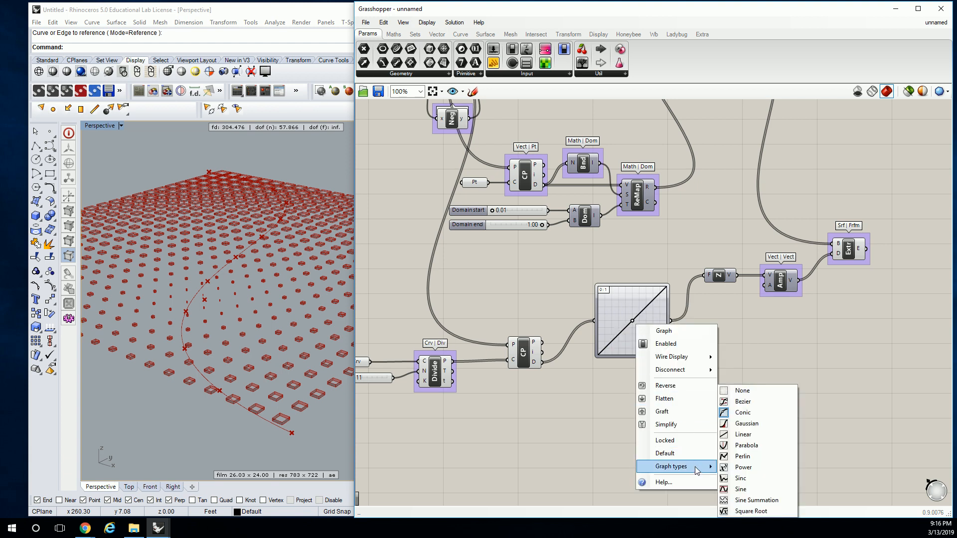
{"action": "mouse_move", "coordinate": [750, 417]}
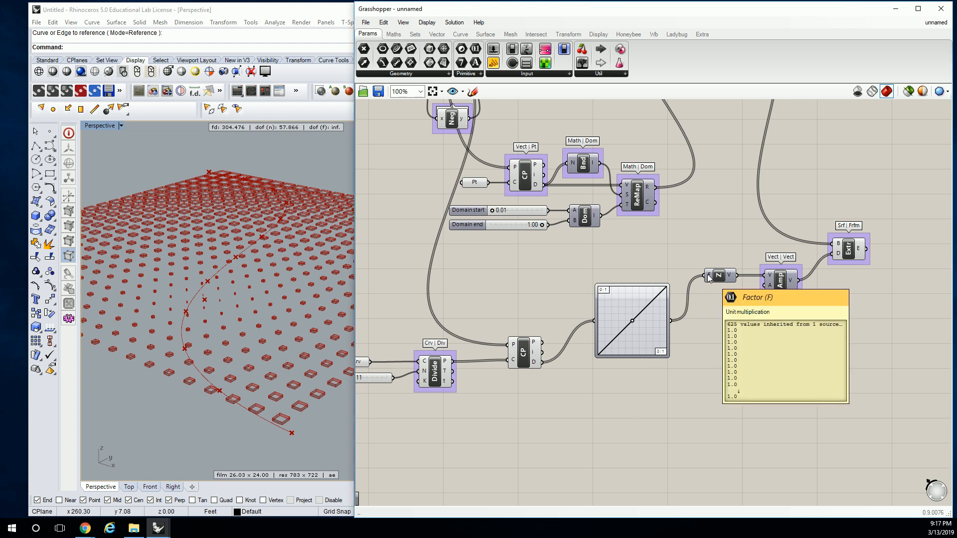
{"action": "right_click", "coordinate": [712, 275]}
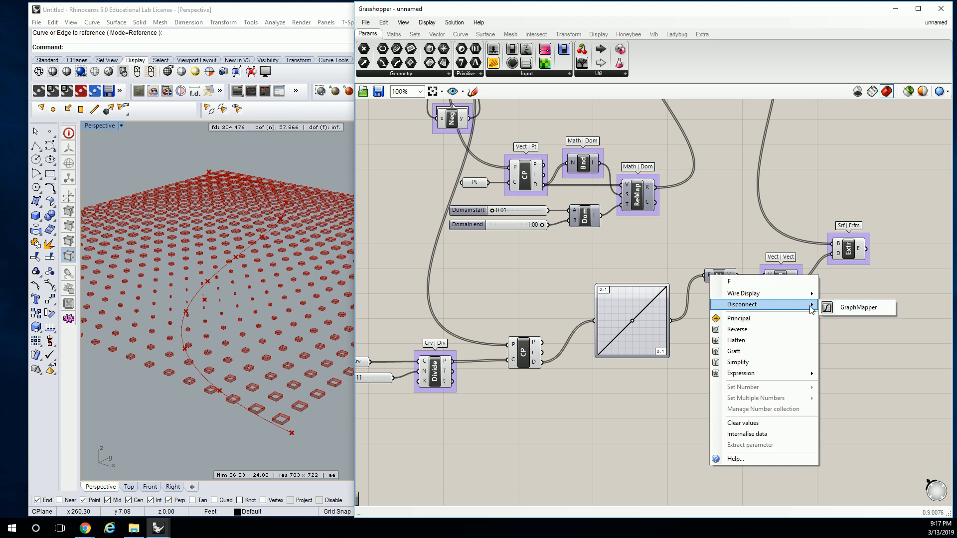
{"action": "left_click", "coordinate": [763, 304]}
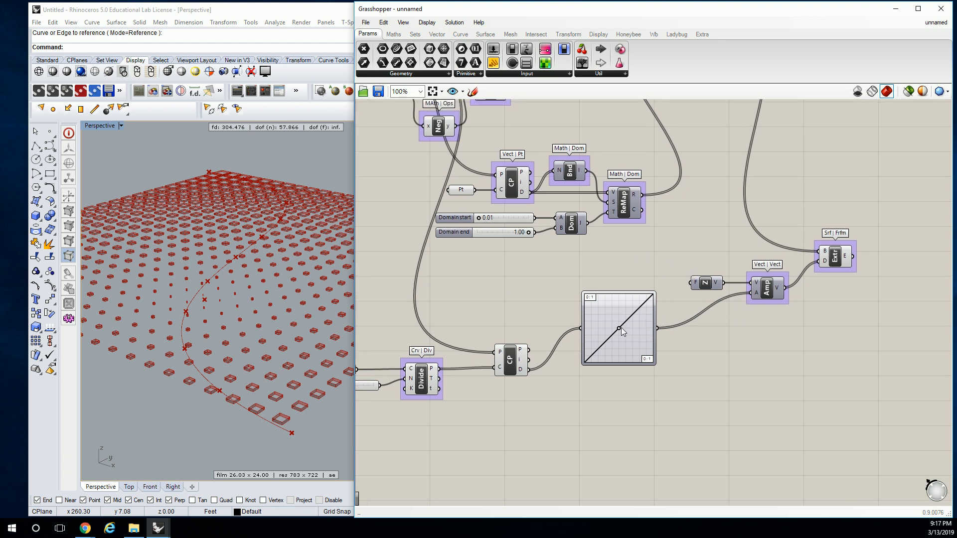
{"action": "mouse_move", "coordinate": [644, 314]}
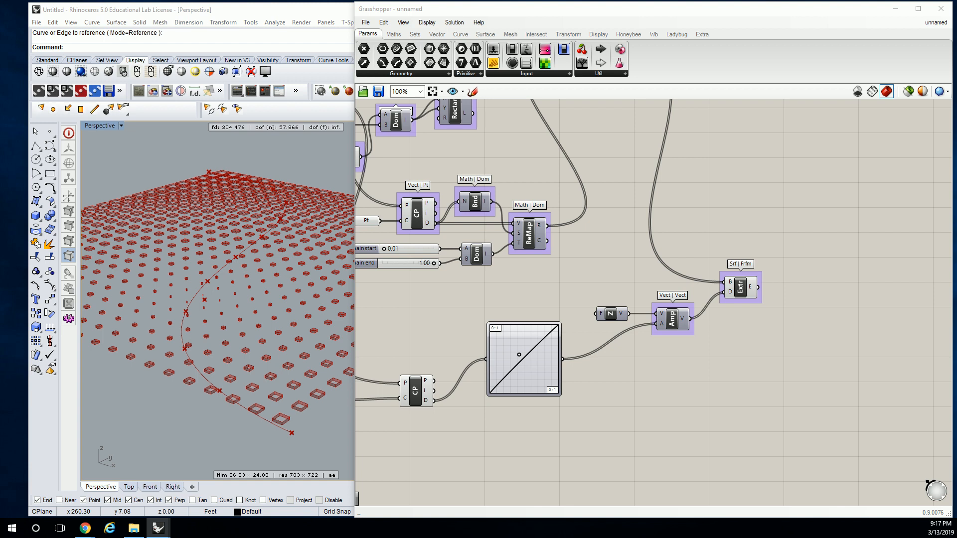
{"action": "mouse_move", "coordinate": [920, 311]}
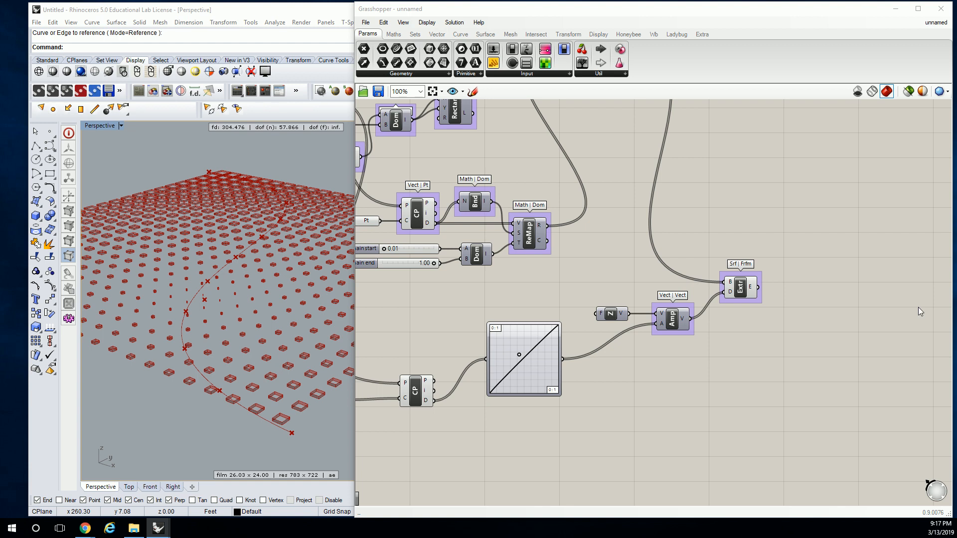
Step: Recompute so the boxes rise into a valley along the curve, then orbit around it in Perspective
{"action": "right_click", "coordinate": [519, 354]}
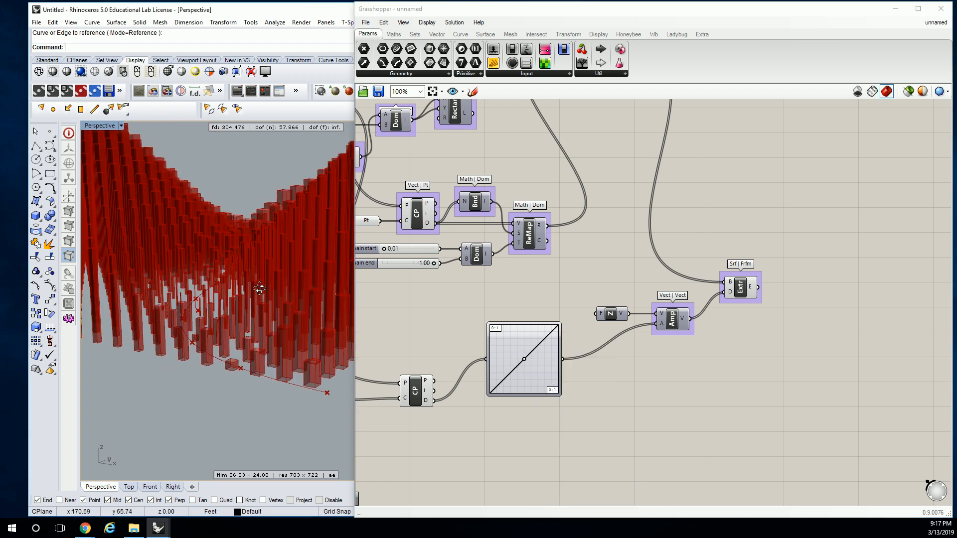
{"action": "left_click_drag", "start_coordinate": [259, 289], "coordinate": [297, 311]}
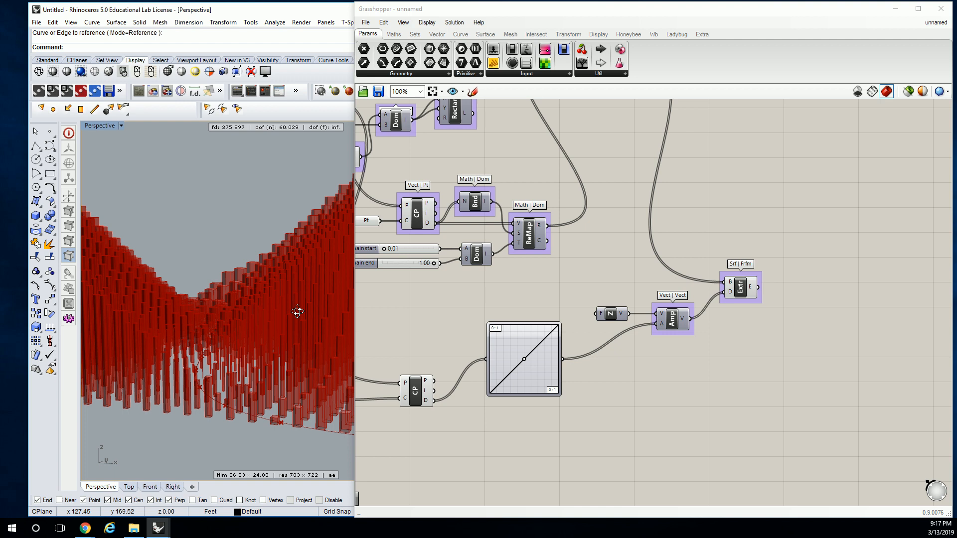
{"action": "left_click_drag", "start_coordinate": [296, 311], "coordinate": [284, 323]}
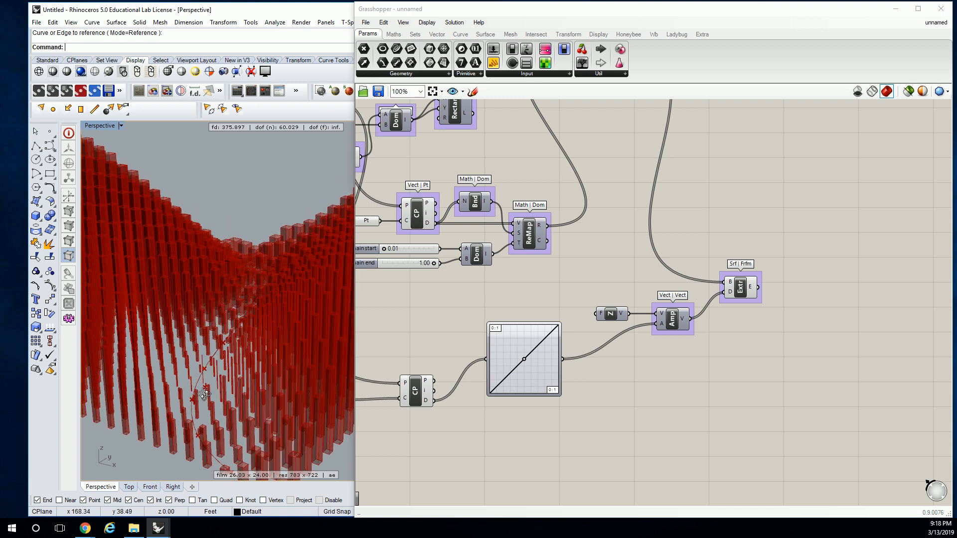
{"action": "left_click_drag", "start_coordinate": [205, 395], "coordinate": [240, 416]}
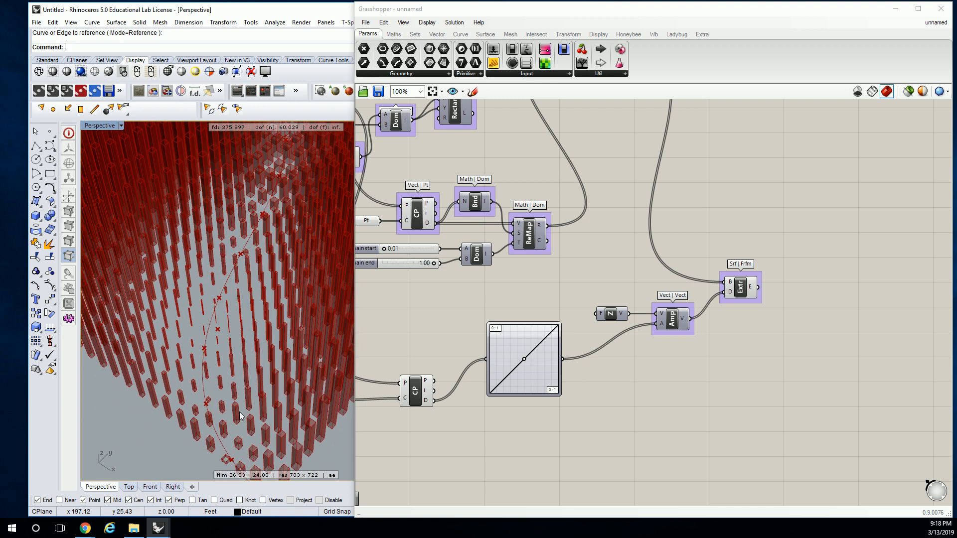
{"action": "left_click_drag", "start_coordinate": [242, 416], "coordinate": [257, 289]}
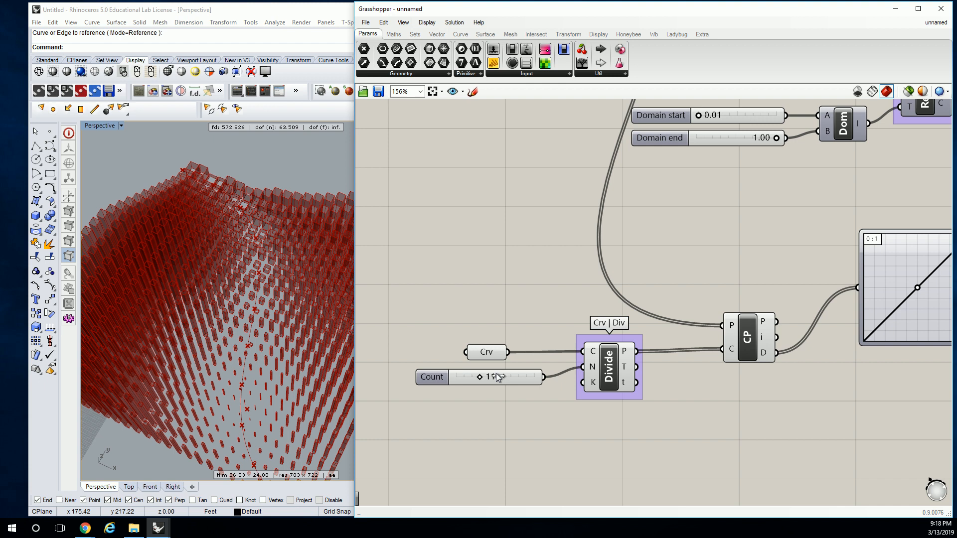
Step: Drag the Divide Curve Count slider through 18, 23, 22, 8 and finally 6 to reshape the box valley
{"action": "left_click_drag", "start_coordinate": [488, 377], "coordinate": [510, 377]}
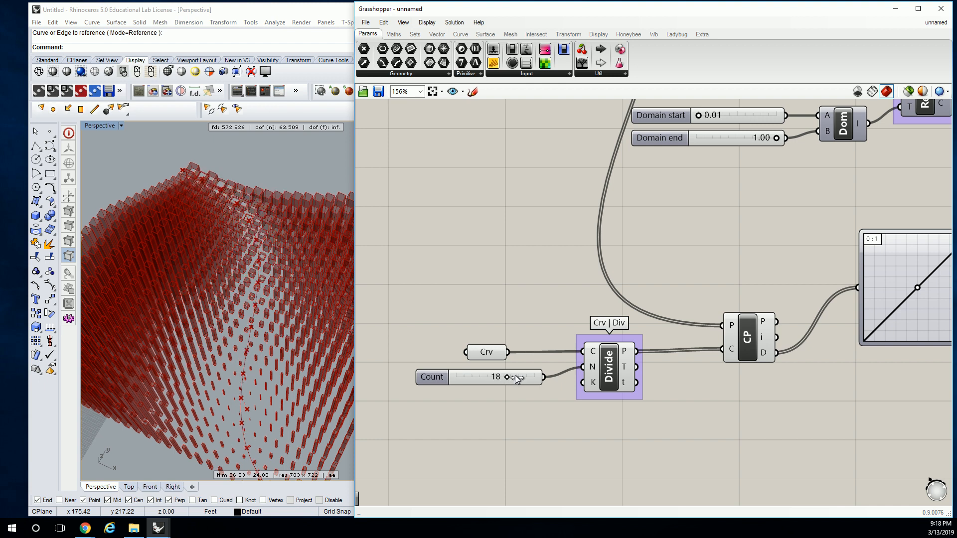
{"action": "left_click_drag", "start_coordinate": [505, 377], "coordinate": [522, 377]}
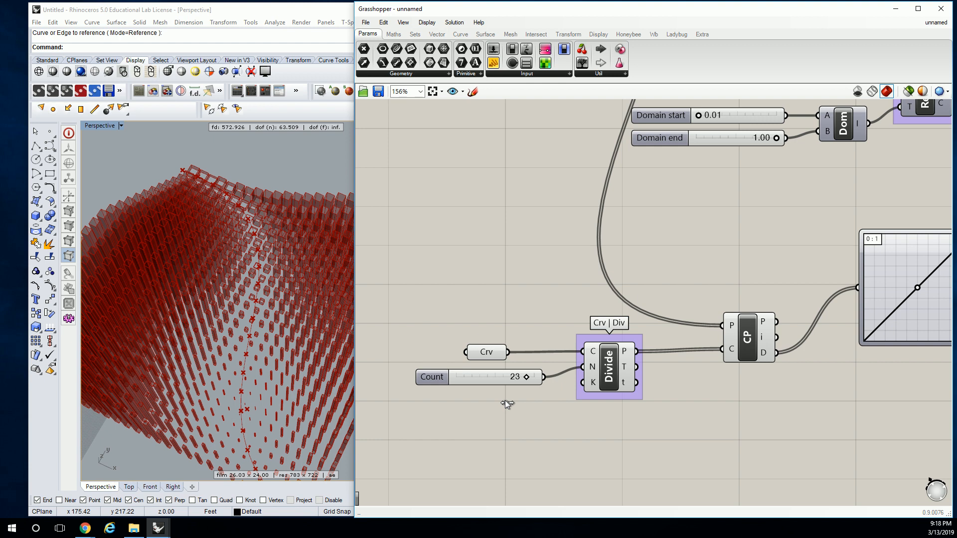
{"action": "mouse_move", "coordinate": [520, 365]}
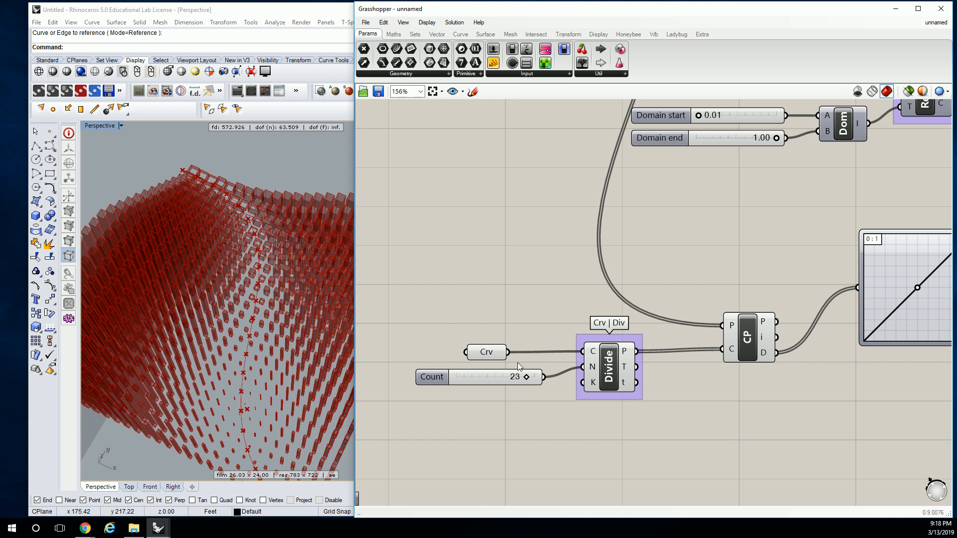
{"action": "left_click_drag", "start_coordinate": [489, 376], "coordinate": [476, 380]}
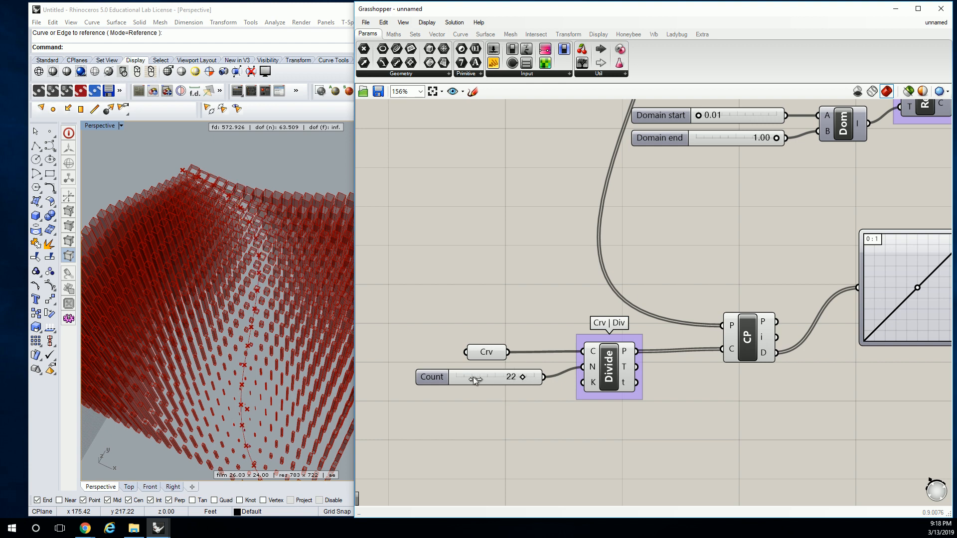
{"action": "left_click_drag", "start_coordinate": [519, 377], "coordinate": [473, 377]}
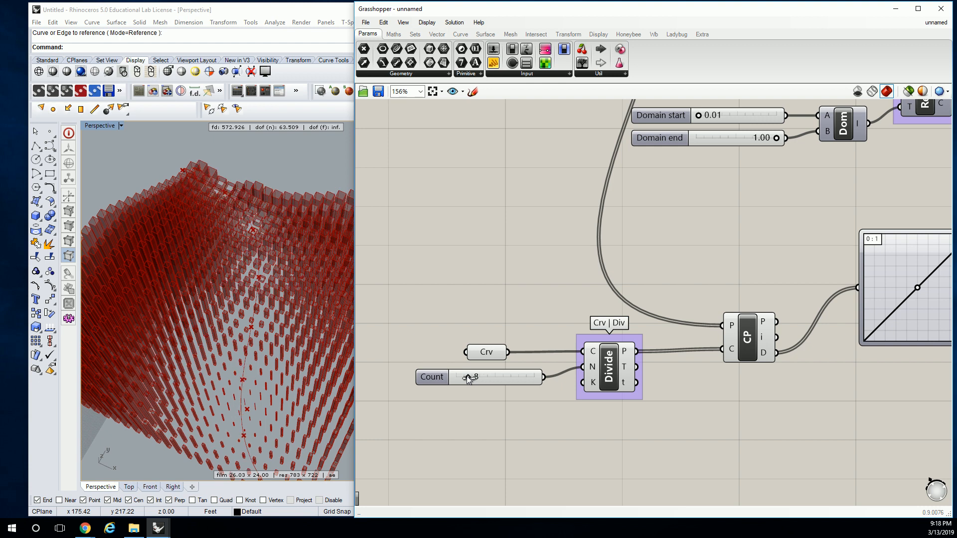
{"action": "left_click_drag", "start_coordinate": [472, 377], "coordinate": [464, 377]}
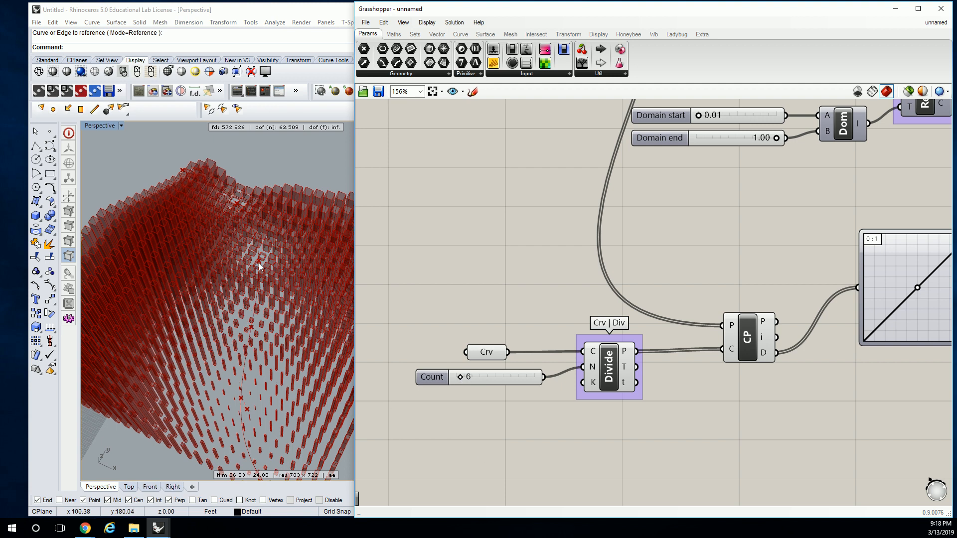
{"action": "mouse_move", "coordinate": [265, 253]}
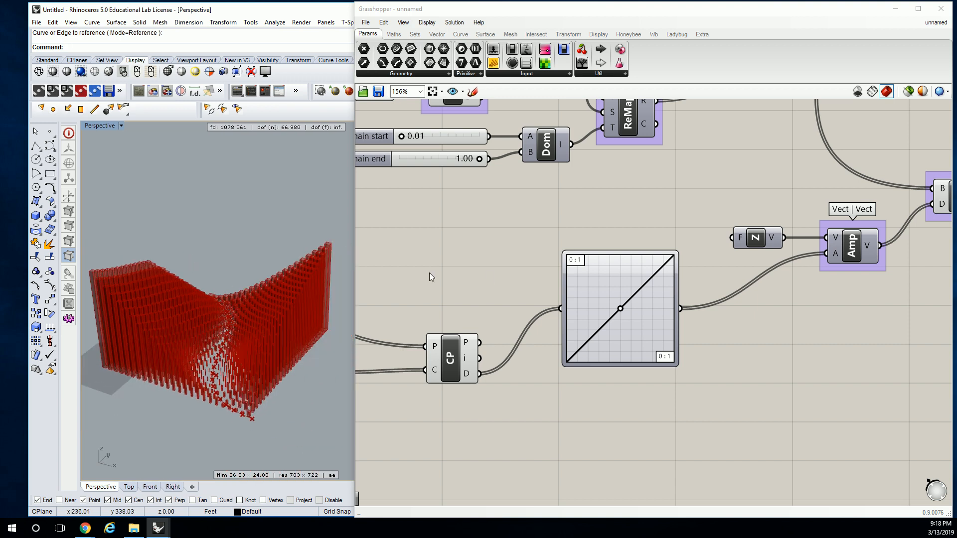
{"action": "mouse_move", "coordinate": [622, 324]}
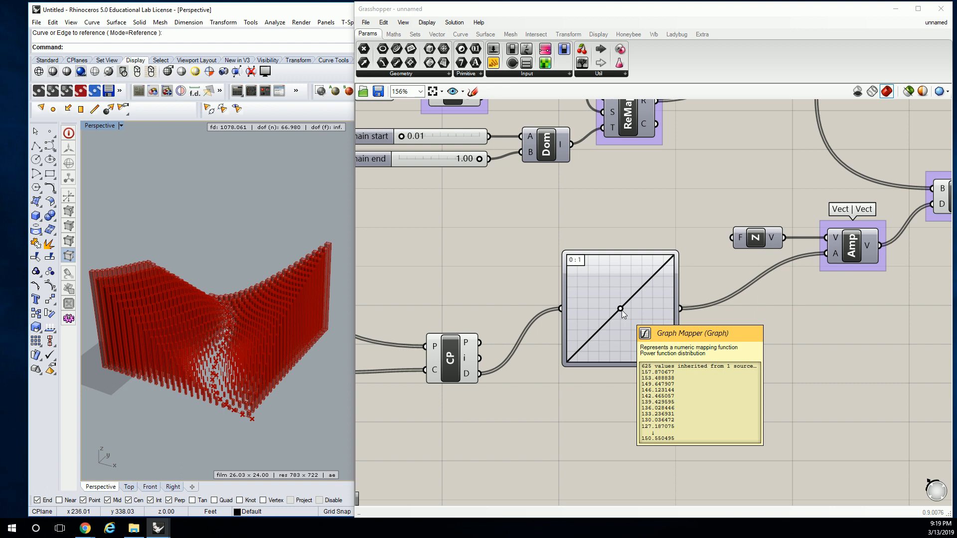
{"action": "mouse_move", "coordinate": [620, 312]}
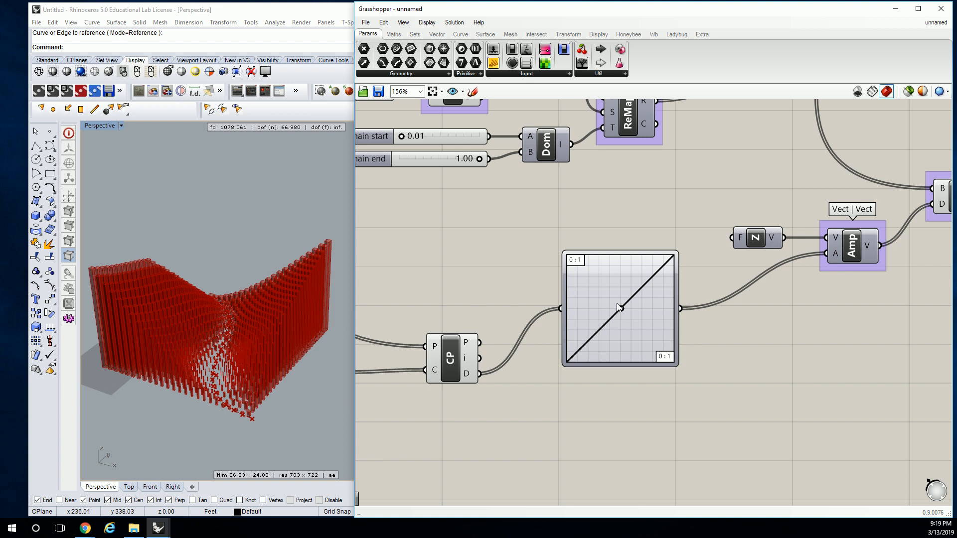
{"action": "left_click_drag", "start_coordinate": [618, 307], "coordinate": [615, 304]}
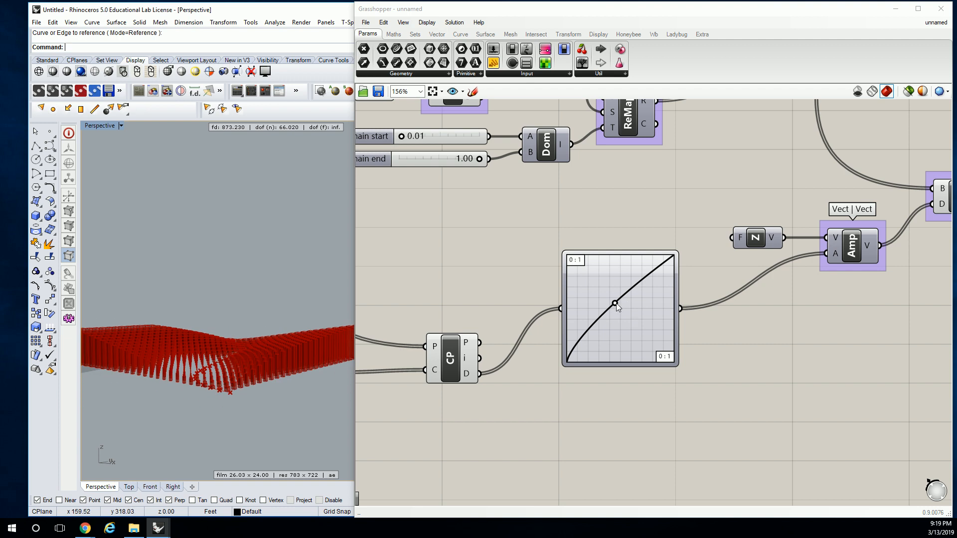
{"action": "left_click_drag", "start_coordinate": [615, 305], "coordinate": [633, 314]}
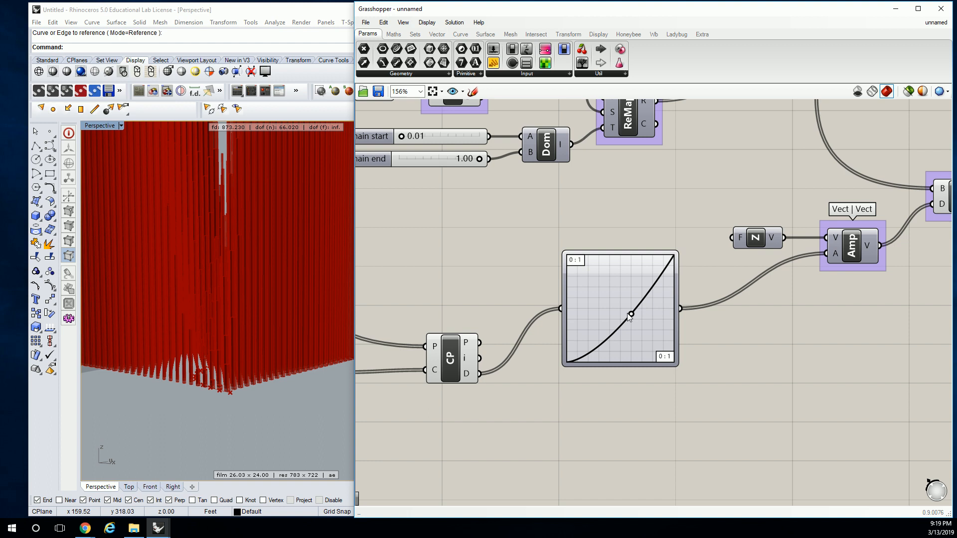
{"action": "left_click_drag", "start_coordinate": [630, 314], "coordinate": [625, 316]}
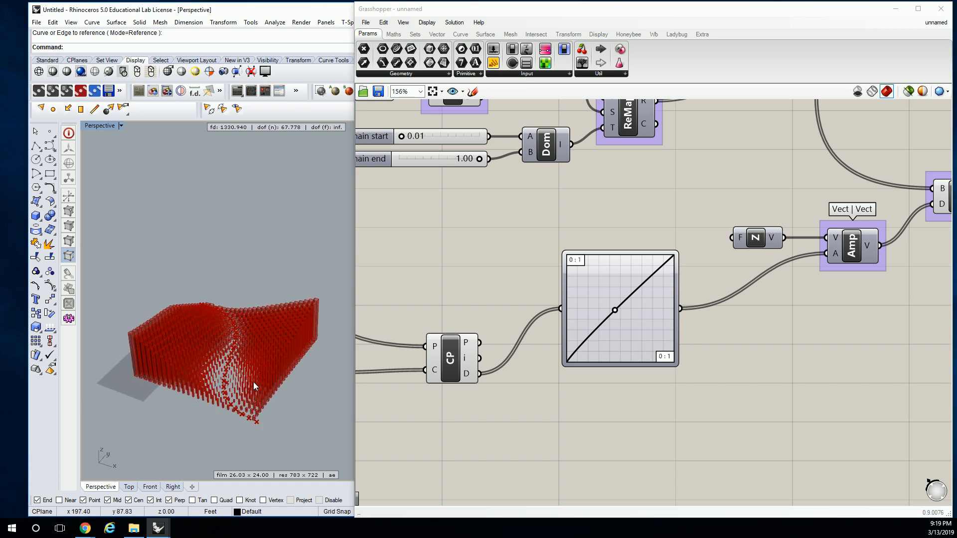
{"action": "mouse_move", "coordinate": [256, 400]}
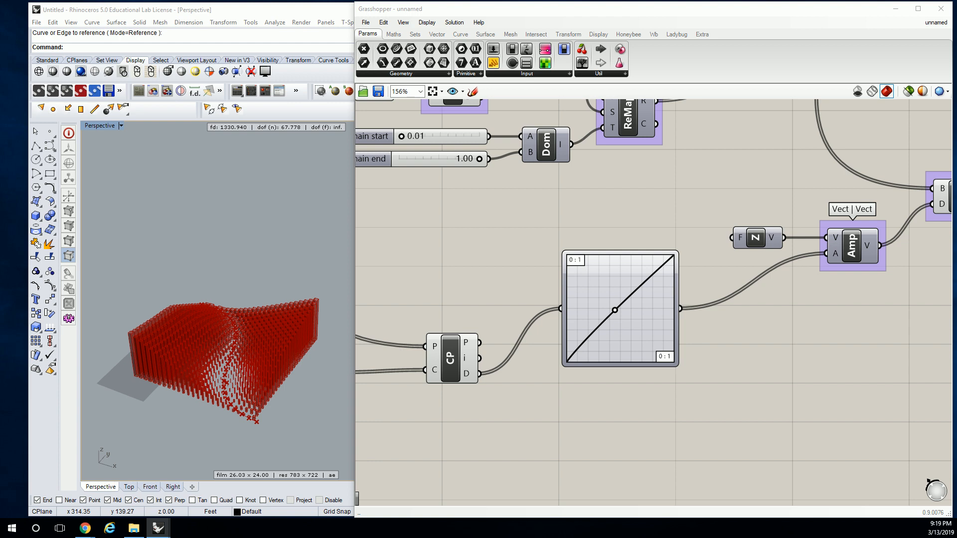
{"action": "mouse_move", "coordinate": [765, 162]}
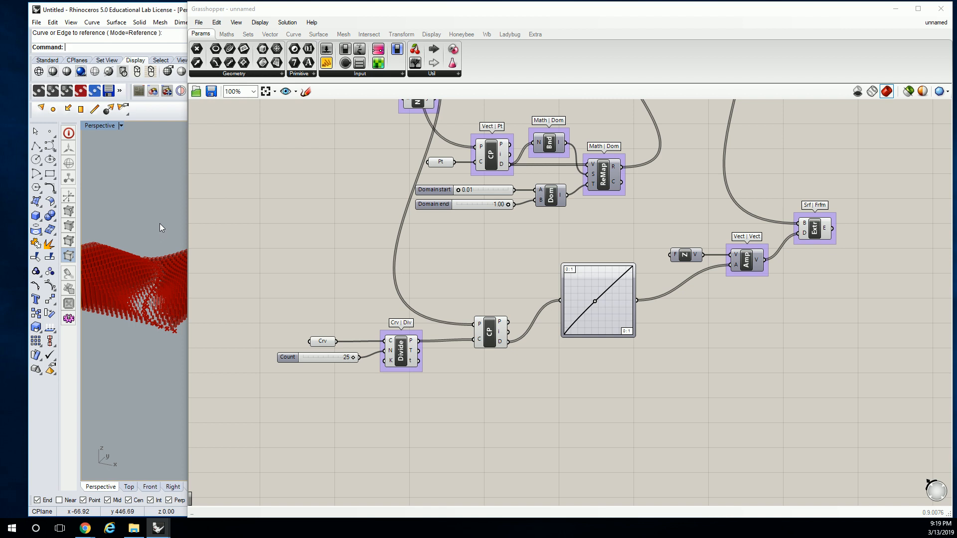
{"action": "mouse_move", "coordinate": [191, 206]}
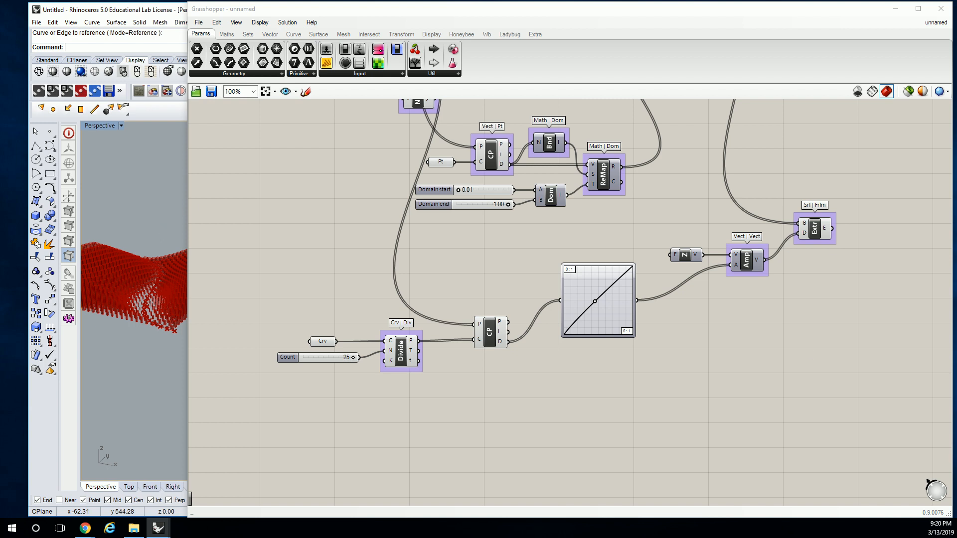
{"action": "mouse_move", "coordinate": [830, 305]}
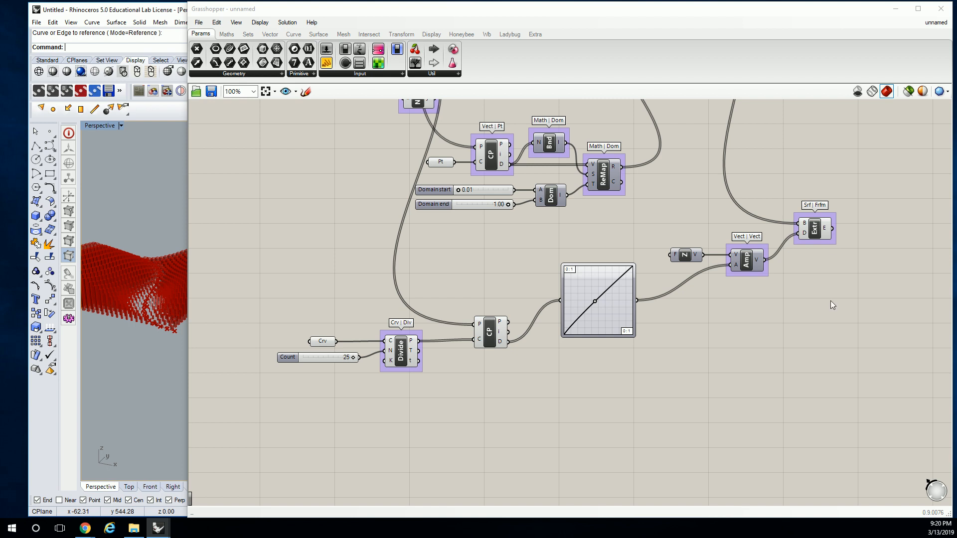
Step: Add a Cap Holes component fed by Extrude's E output so the boxes become closed solids
{"action": "type", "text": "cap"}
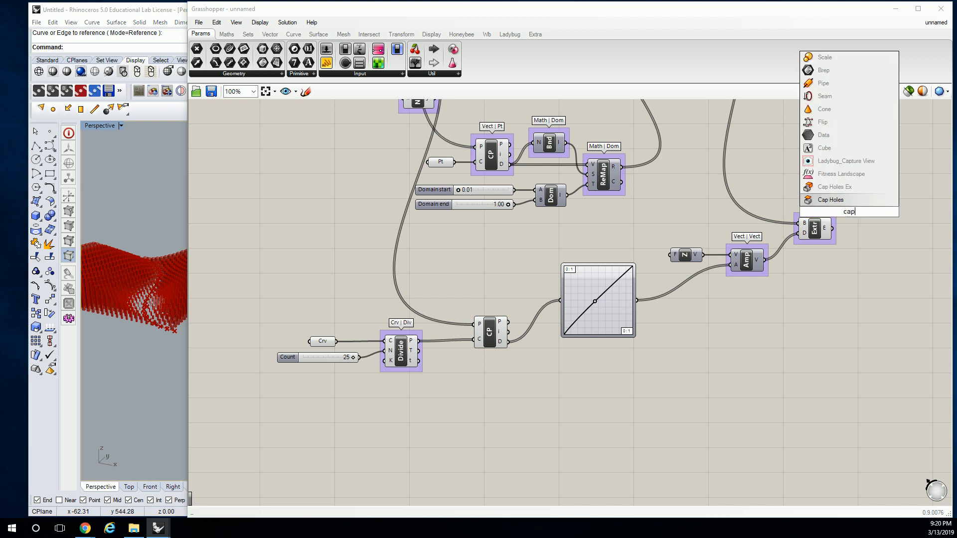
{"action": "mouse_move", "coordinate": [833, 199]}
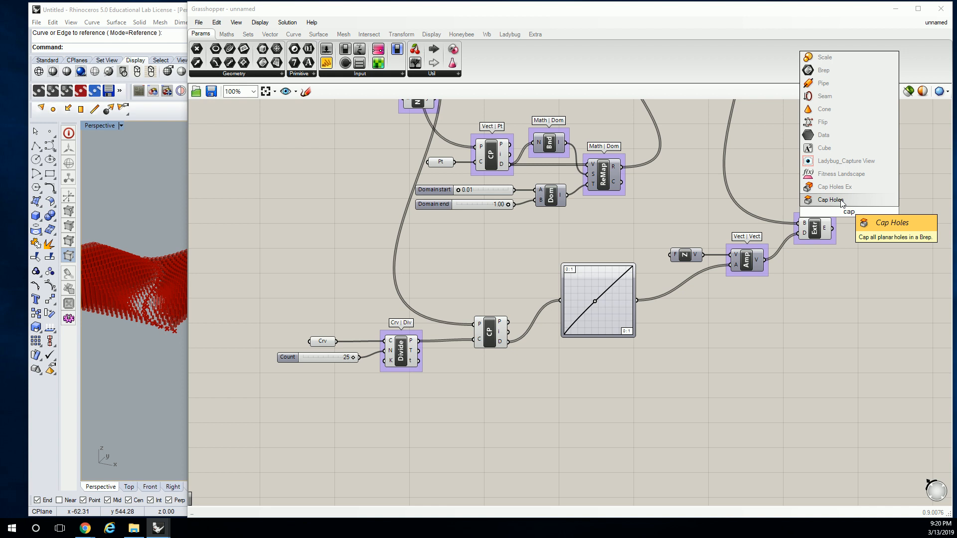
{"action": "left_click", "coordinate": [829, 199]}
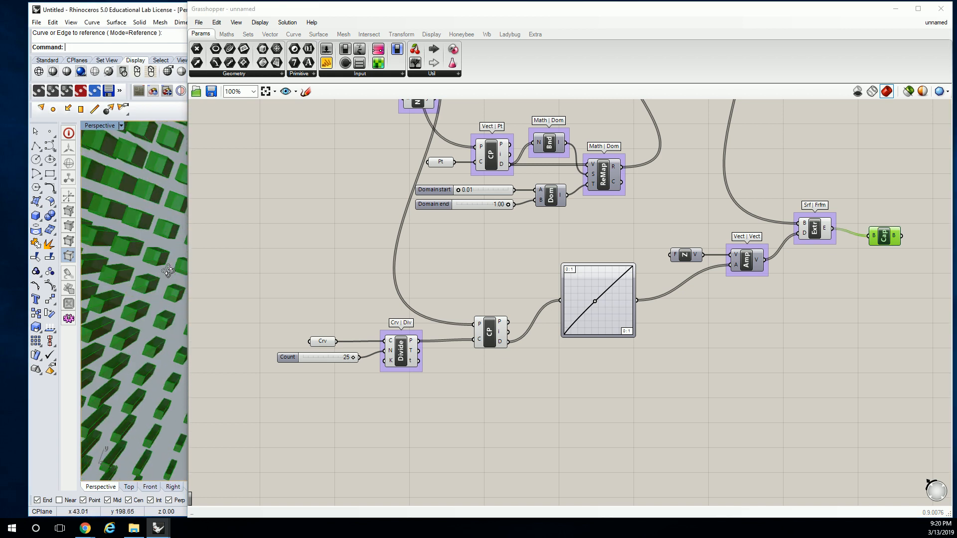
{"action": "right_click", "coordinate": [813, 230]}
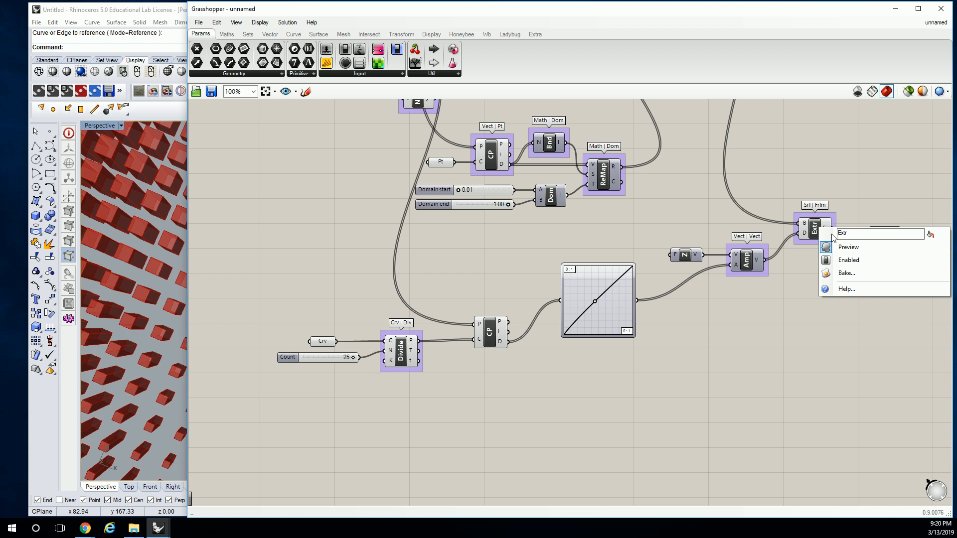